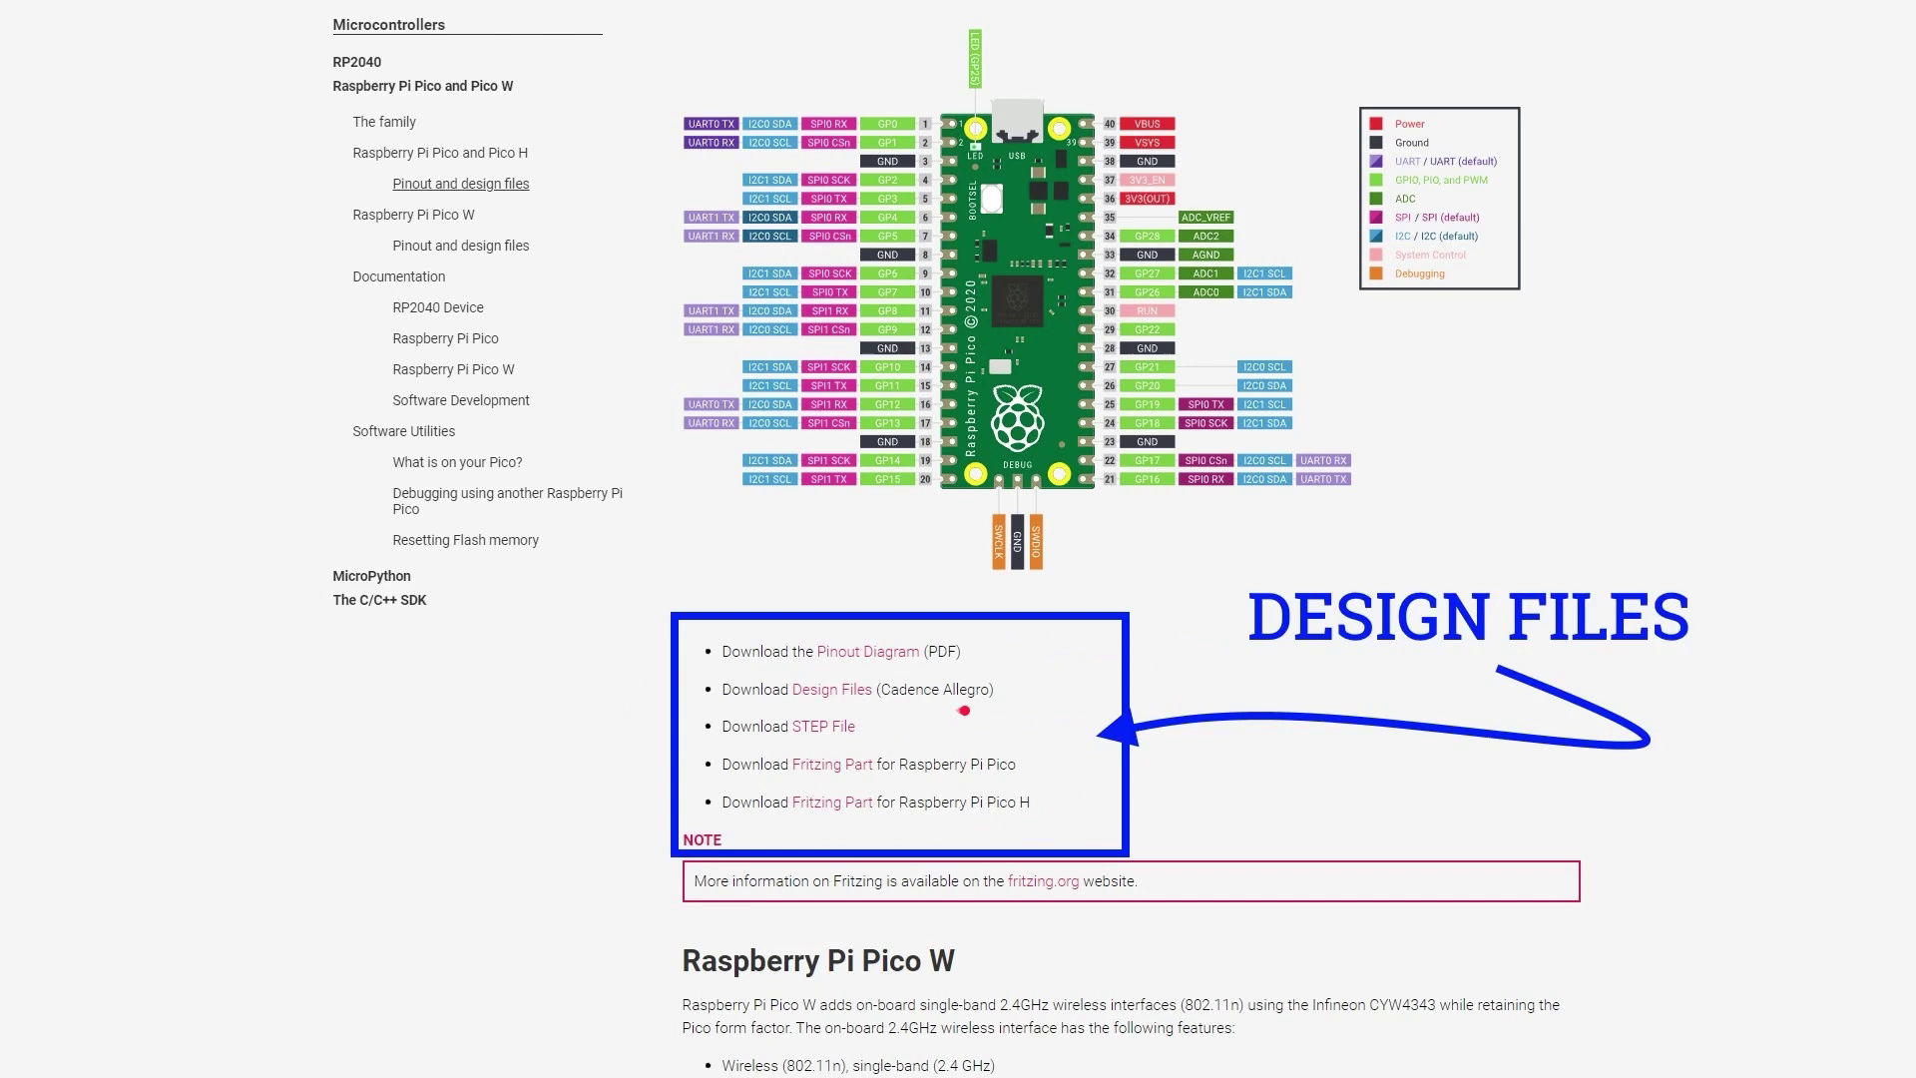
pyautogui.moveTo(840, 723)
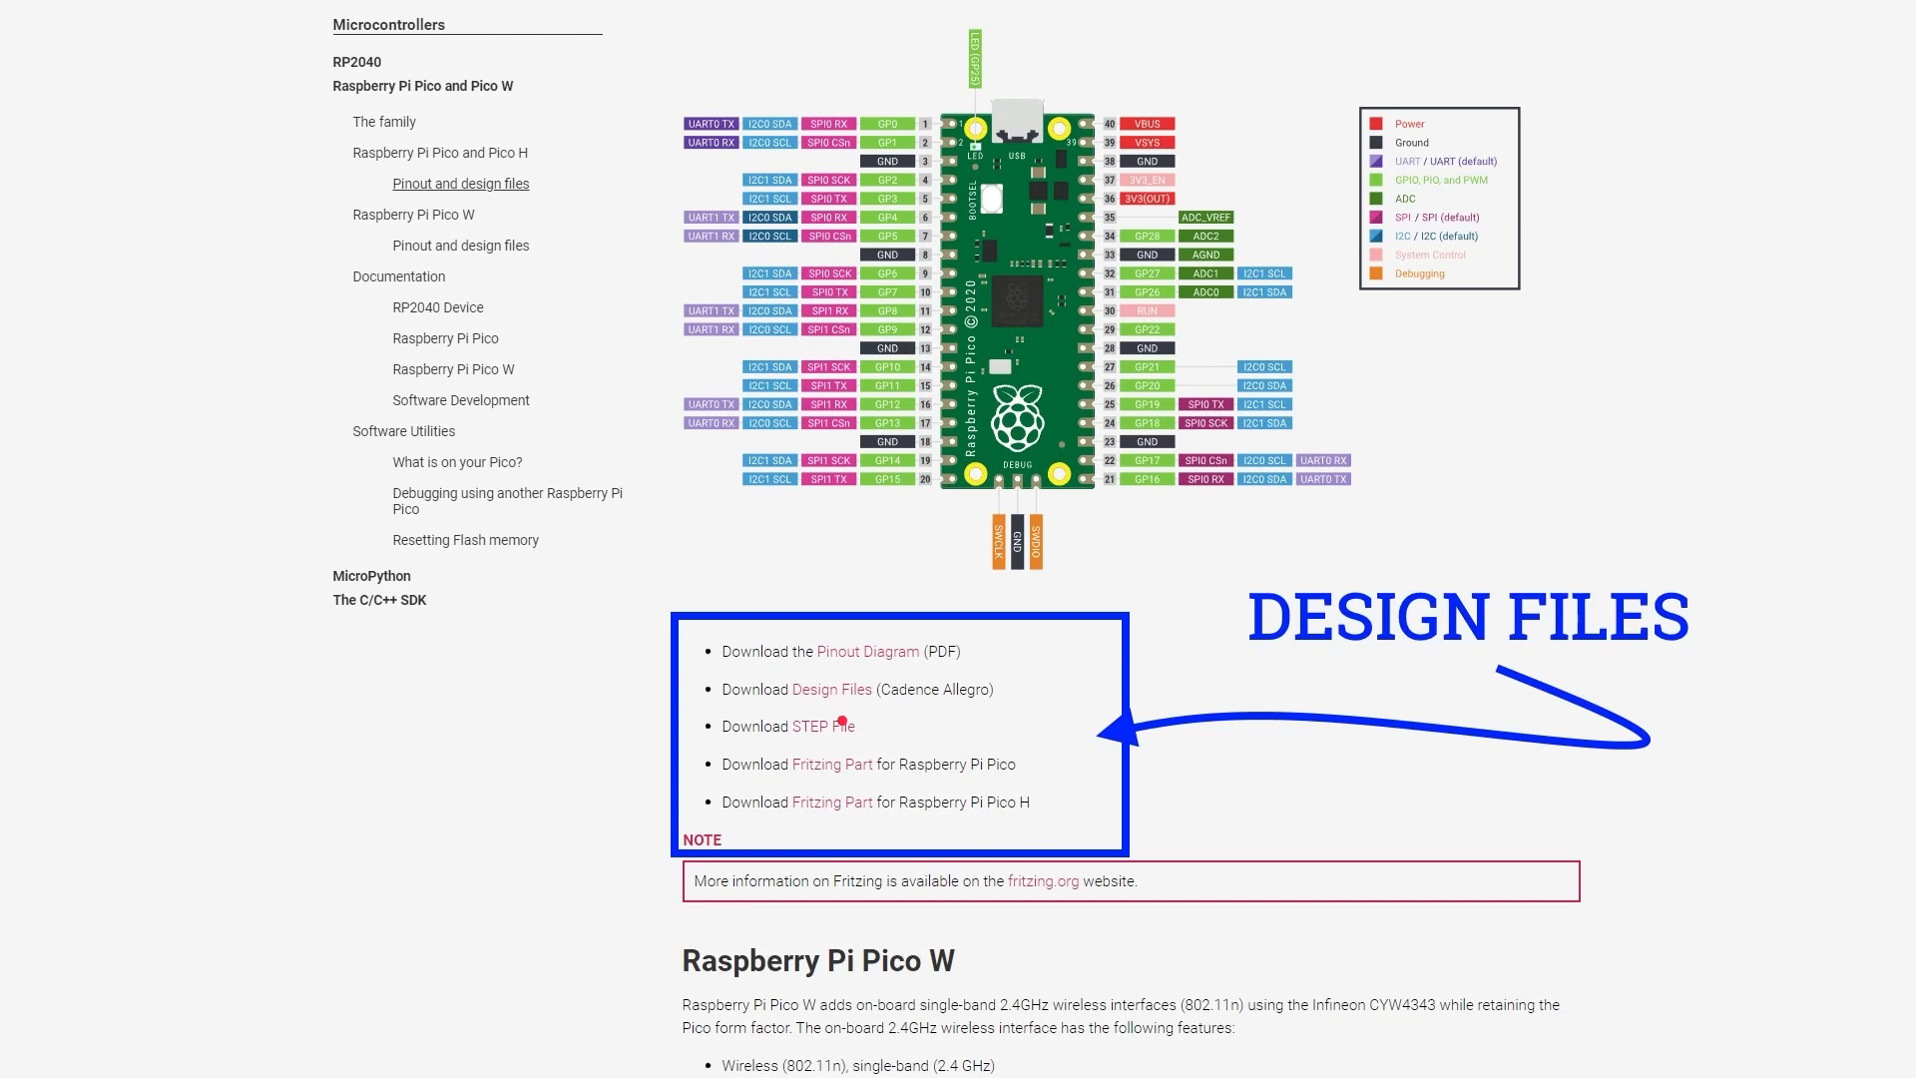
# Step: Download the Pico design files and mark the source link in the first comment
pyautogui.click(804, 726)
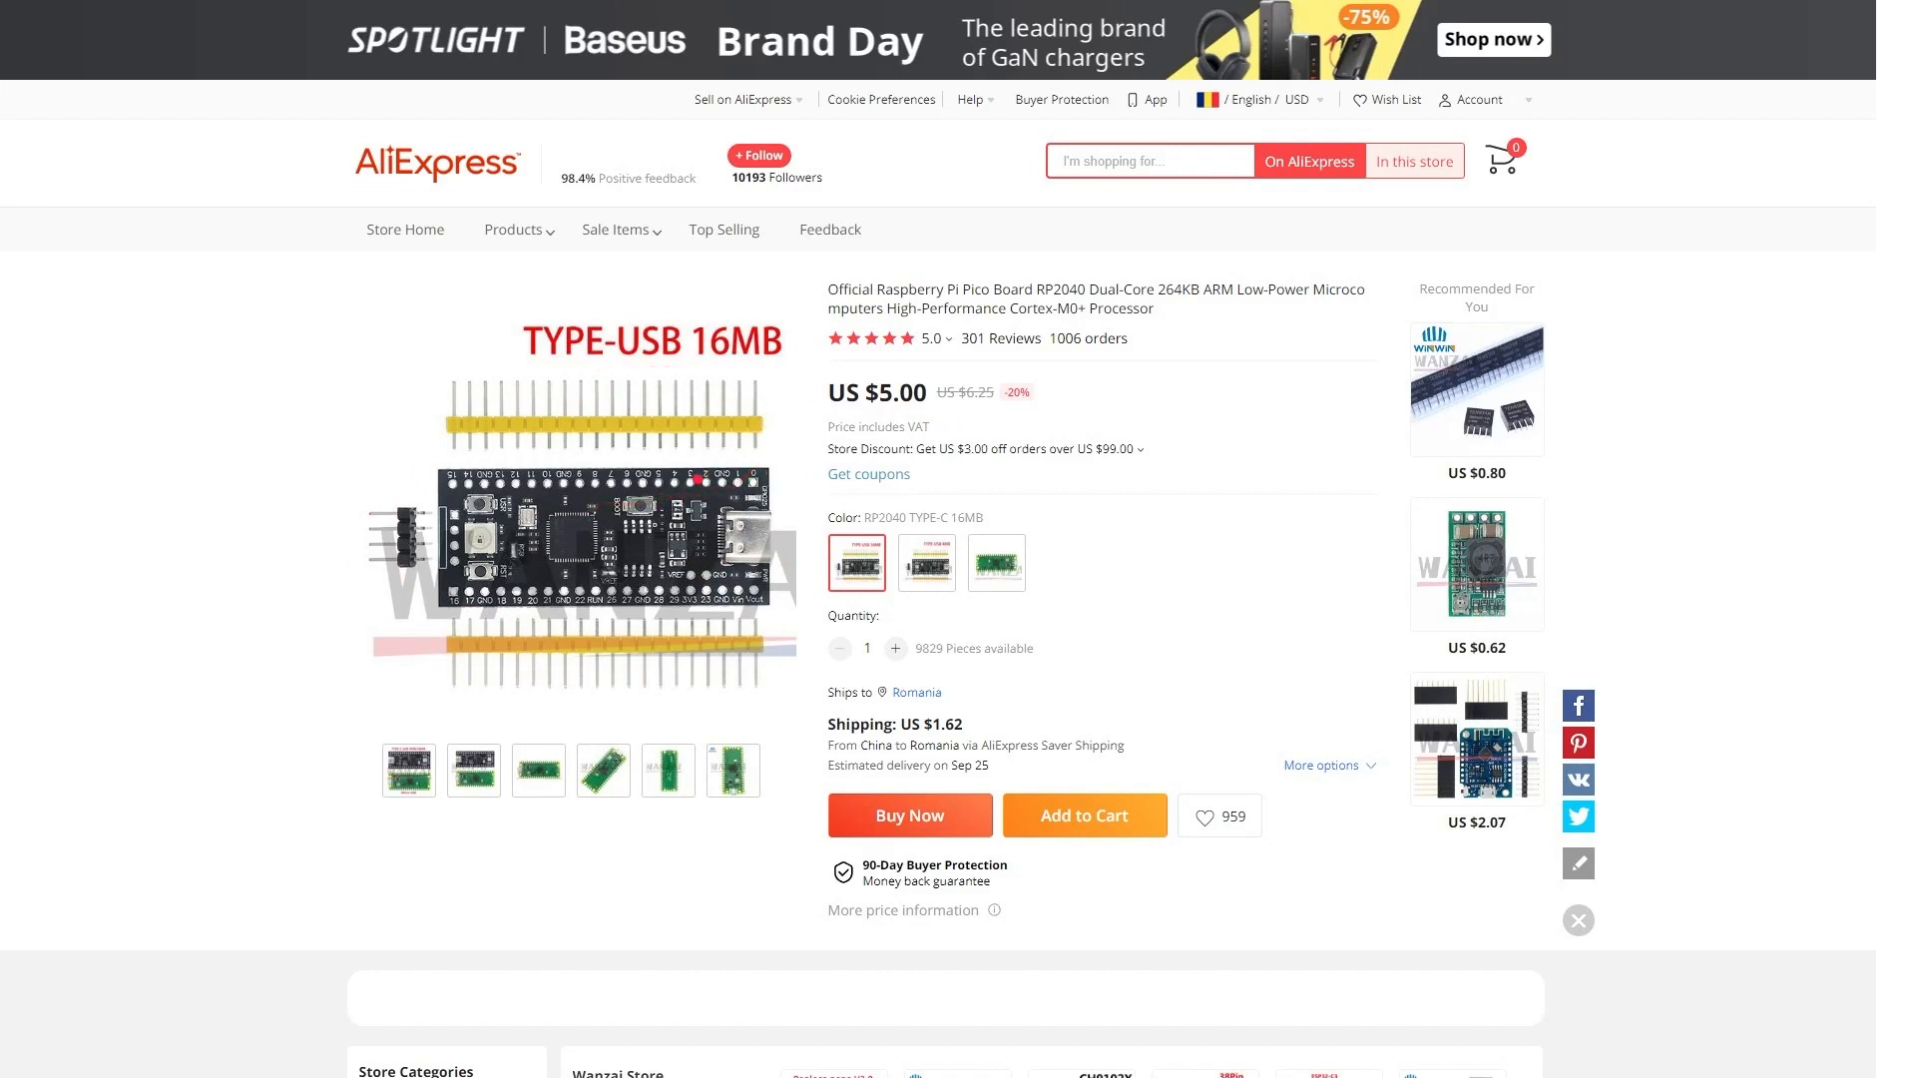
pyautogui.moveTo(968, 374)
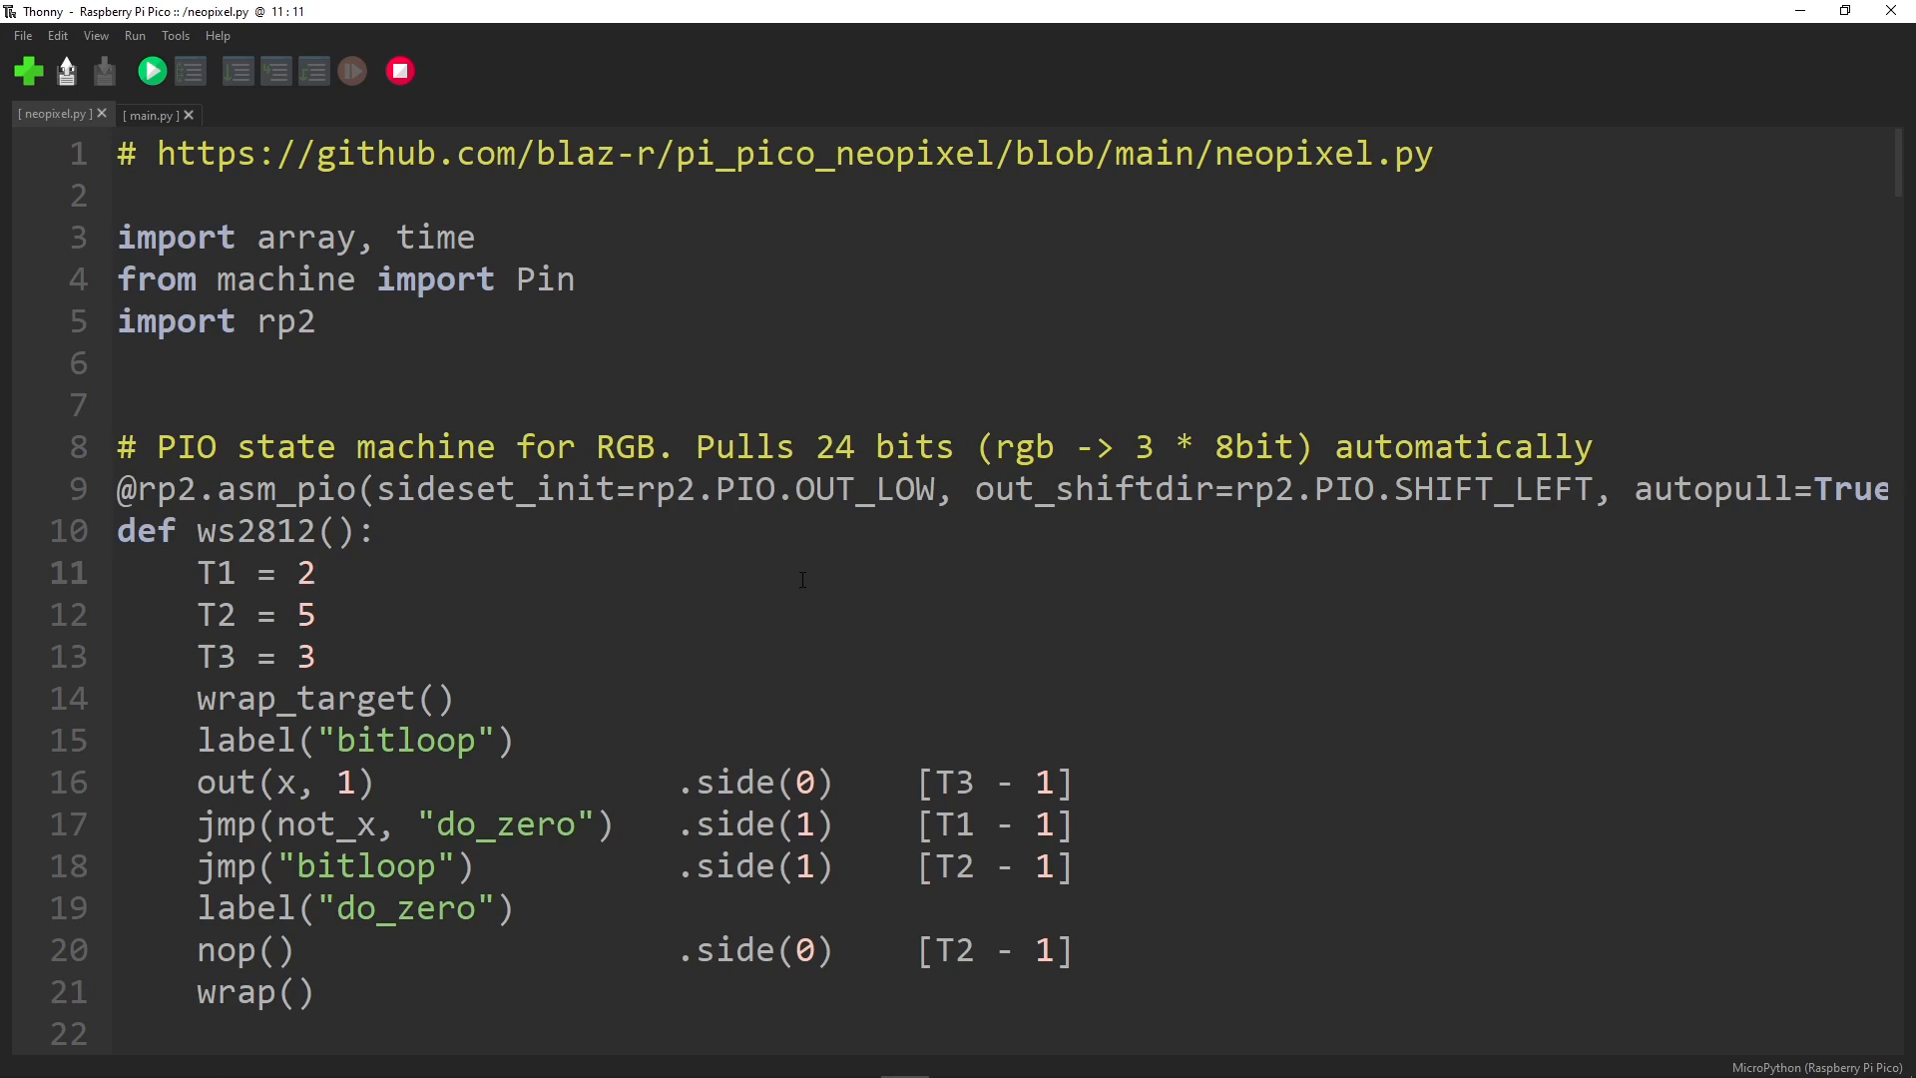
pyautogui.click(315, 573)
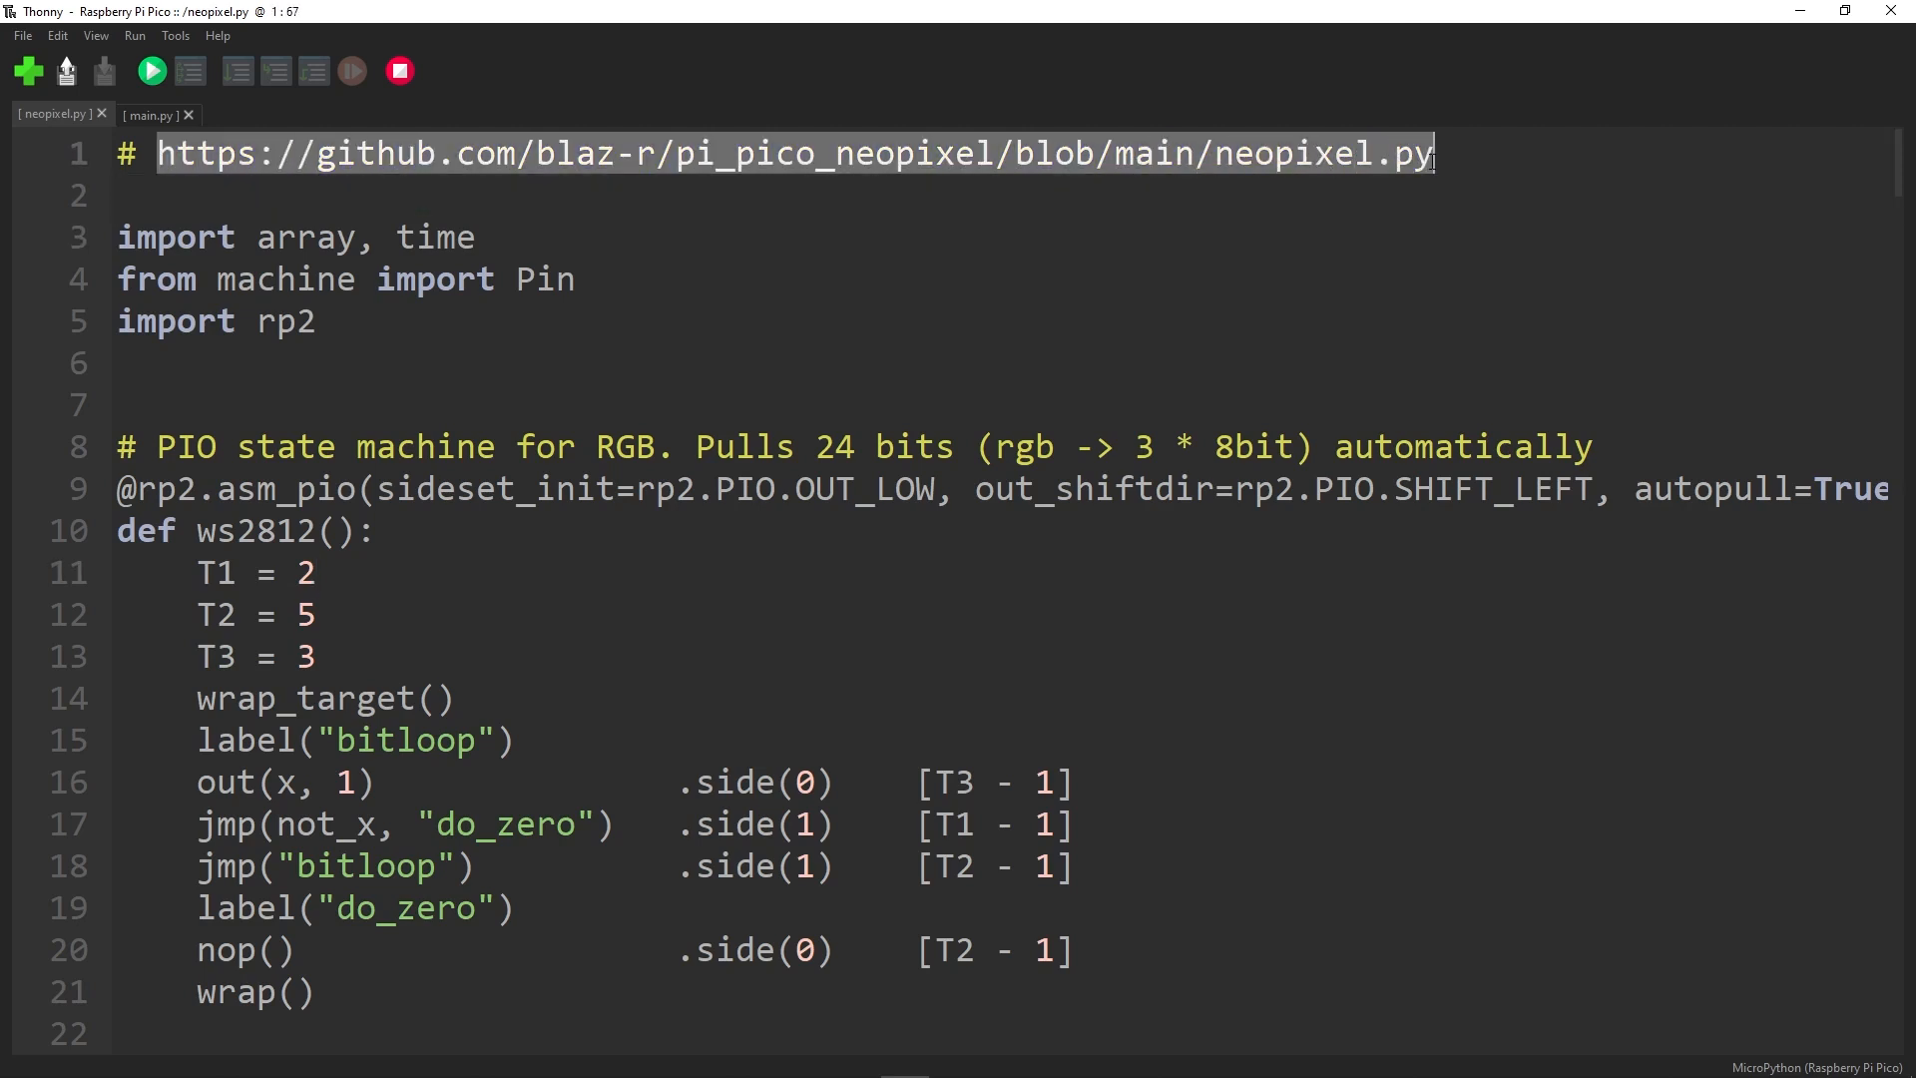
pyautogui.moveTo(1149, 313)
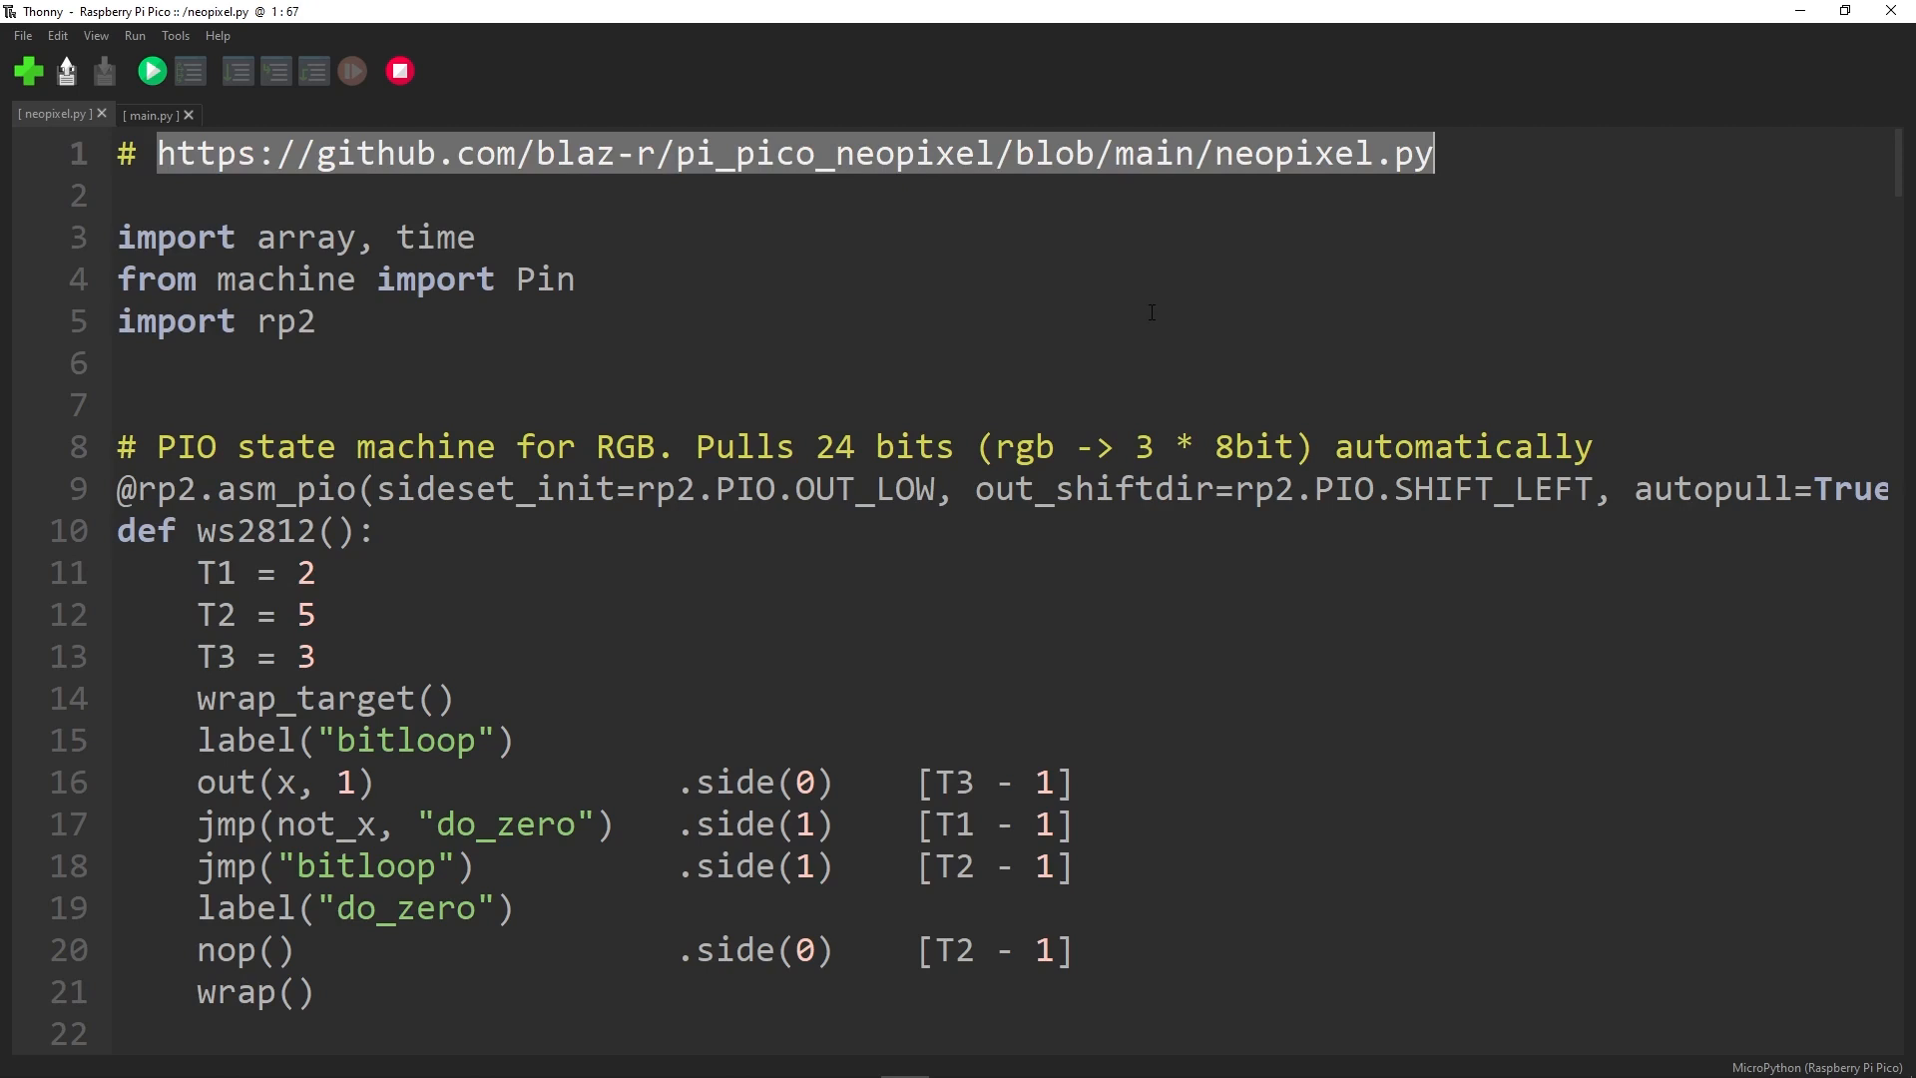
pyautogui.moveTo(806, 357)
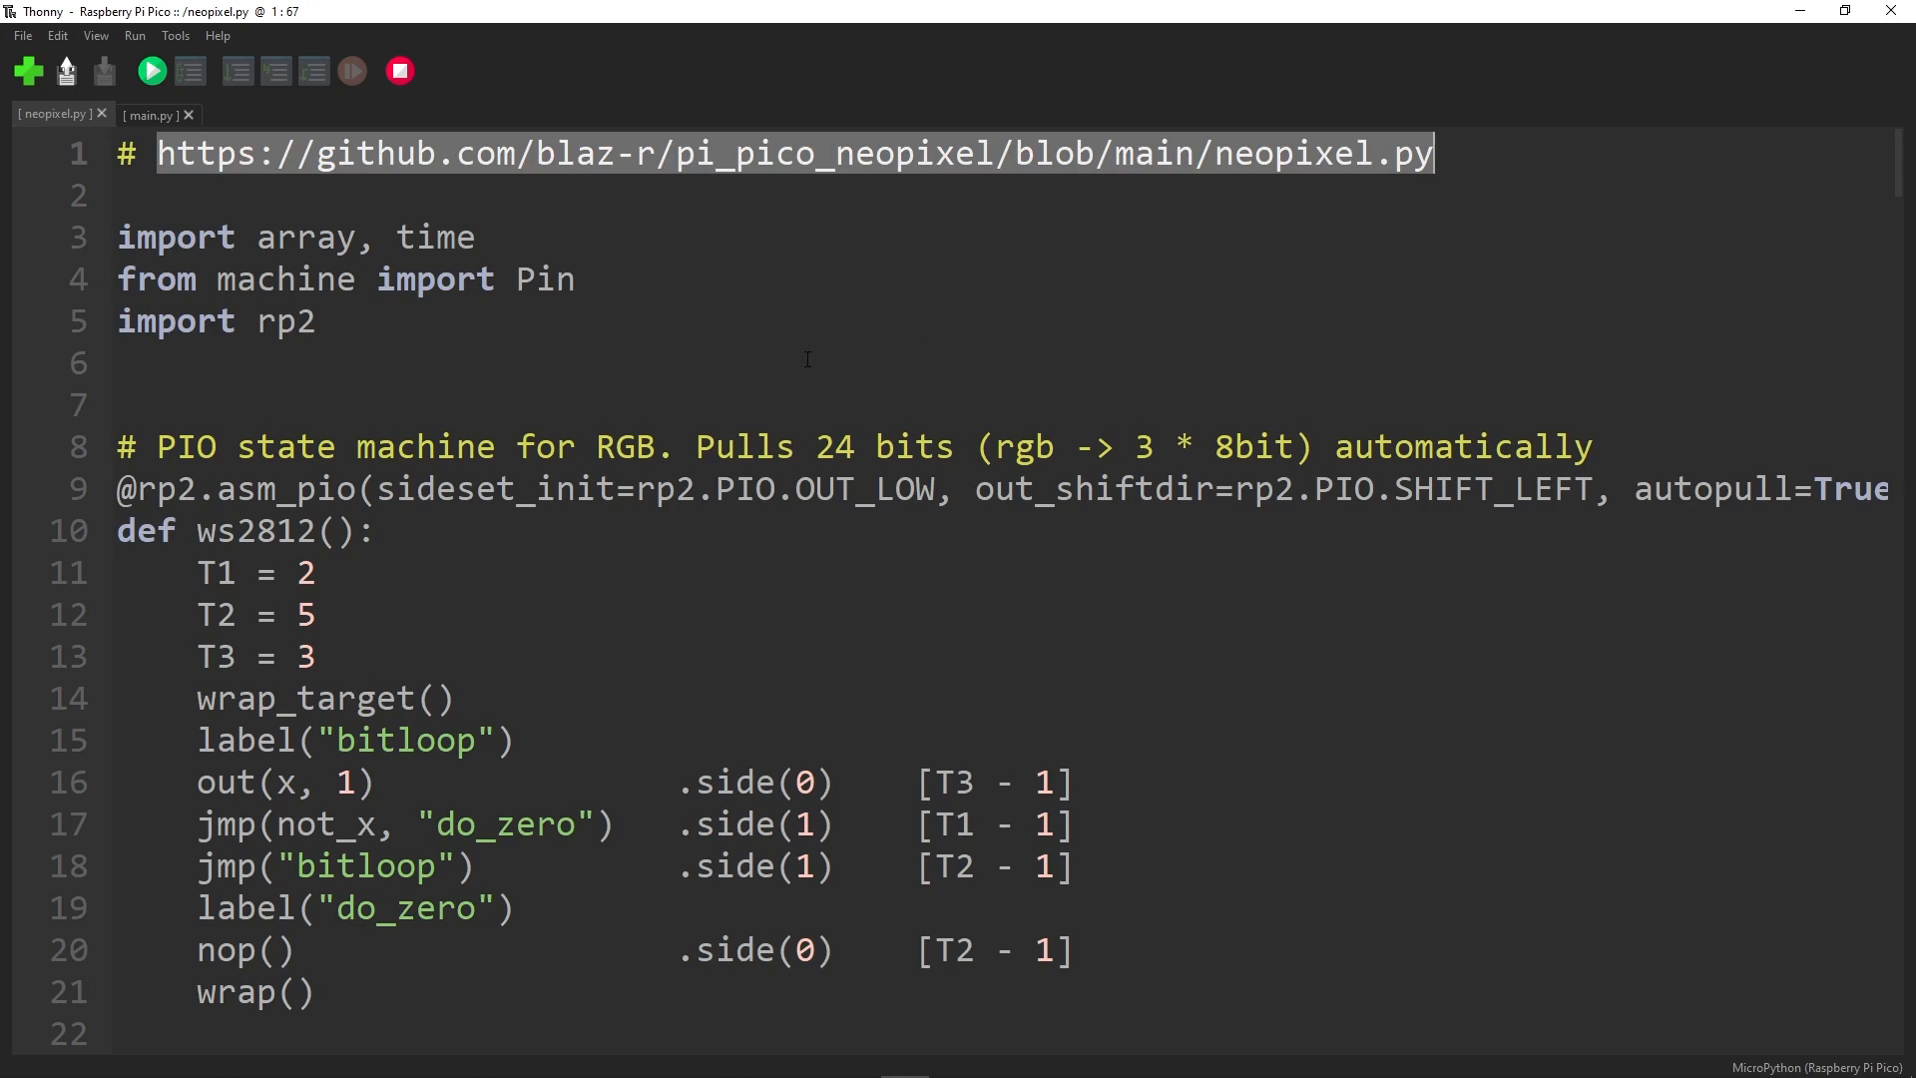
pyautogui.moveTo(711, 286)
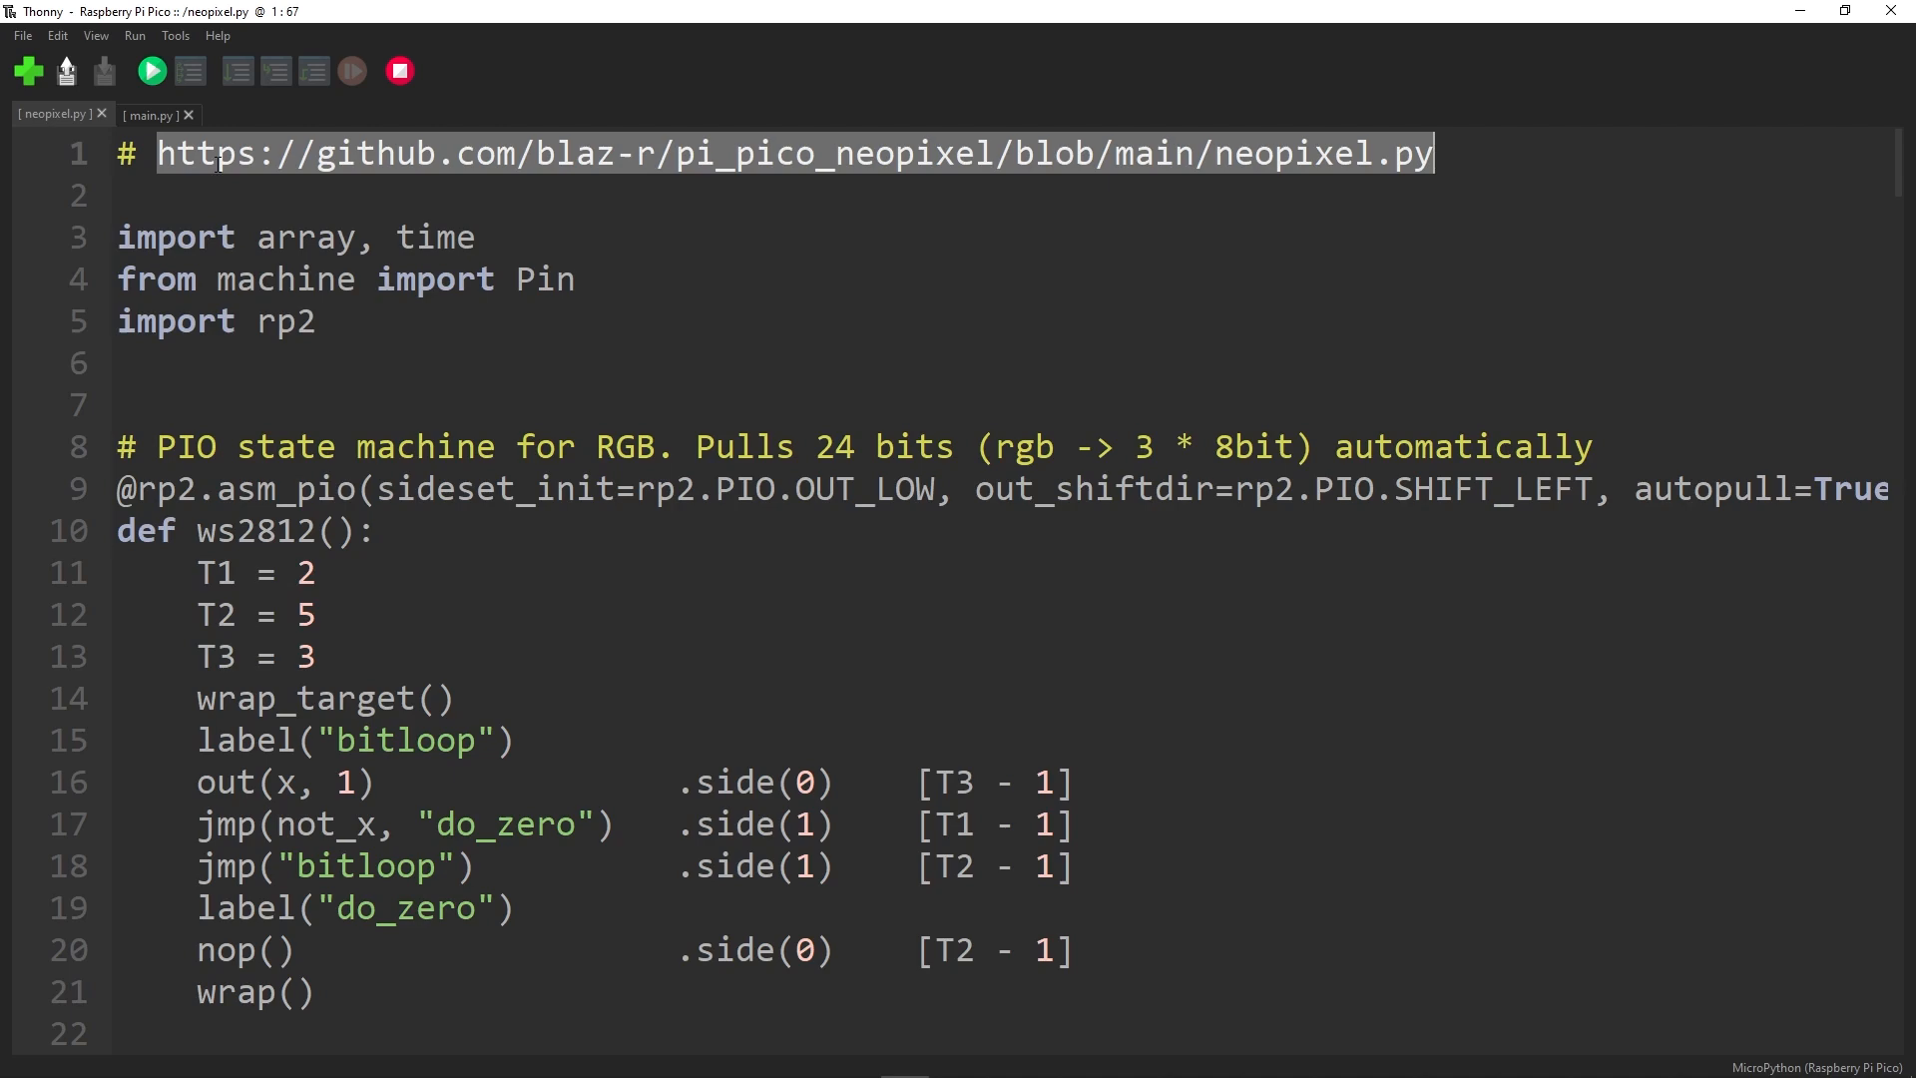
# Step: Review main.py's Neopixel import line against neopixel.py, ending on main.py
pyautogui.click(150, 116)
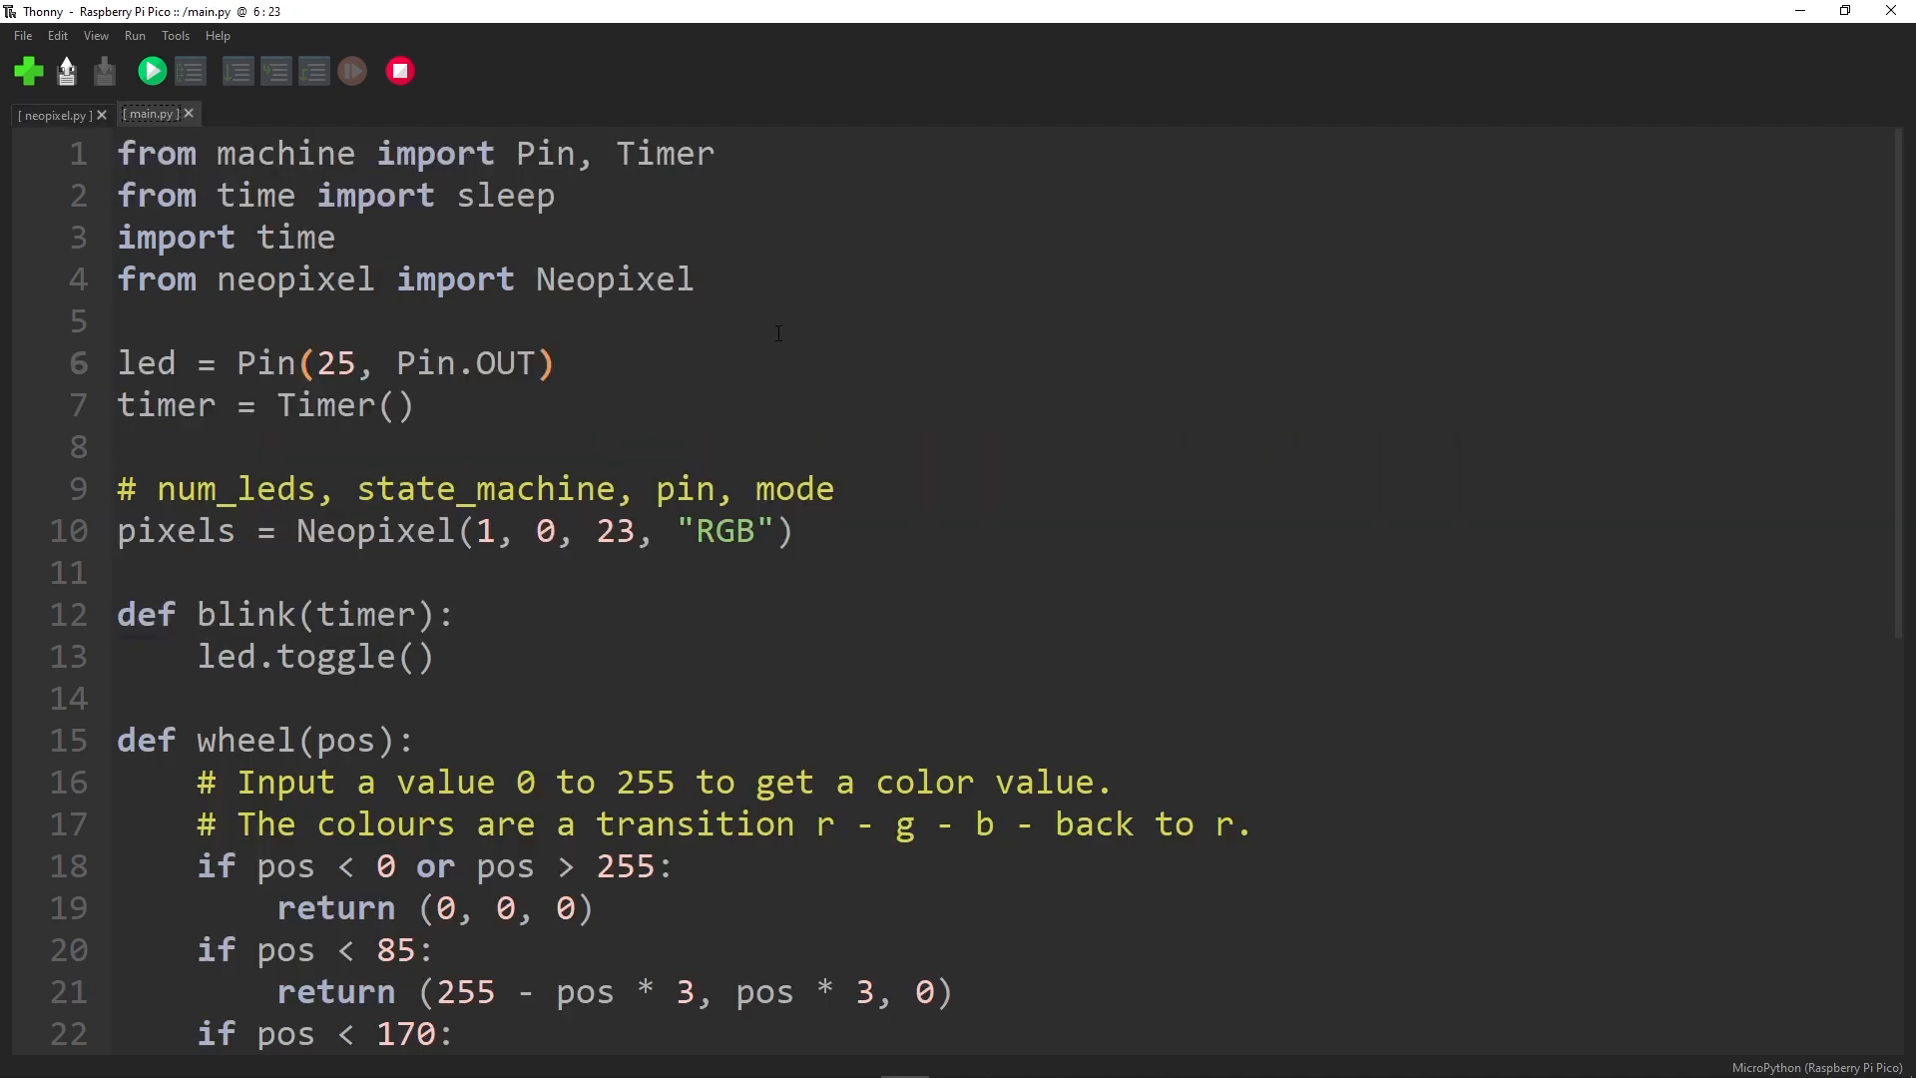
pyautogui.click(127, 279)
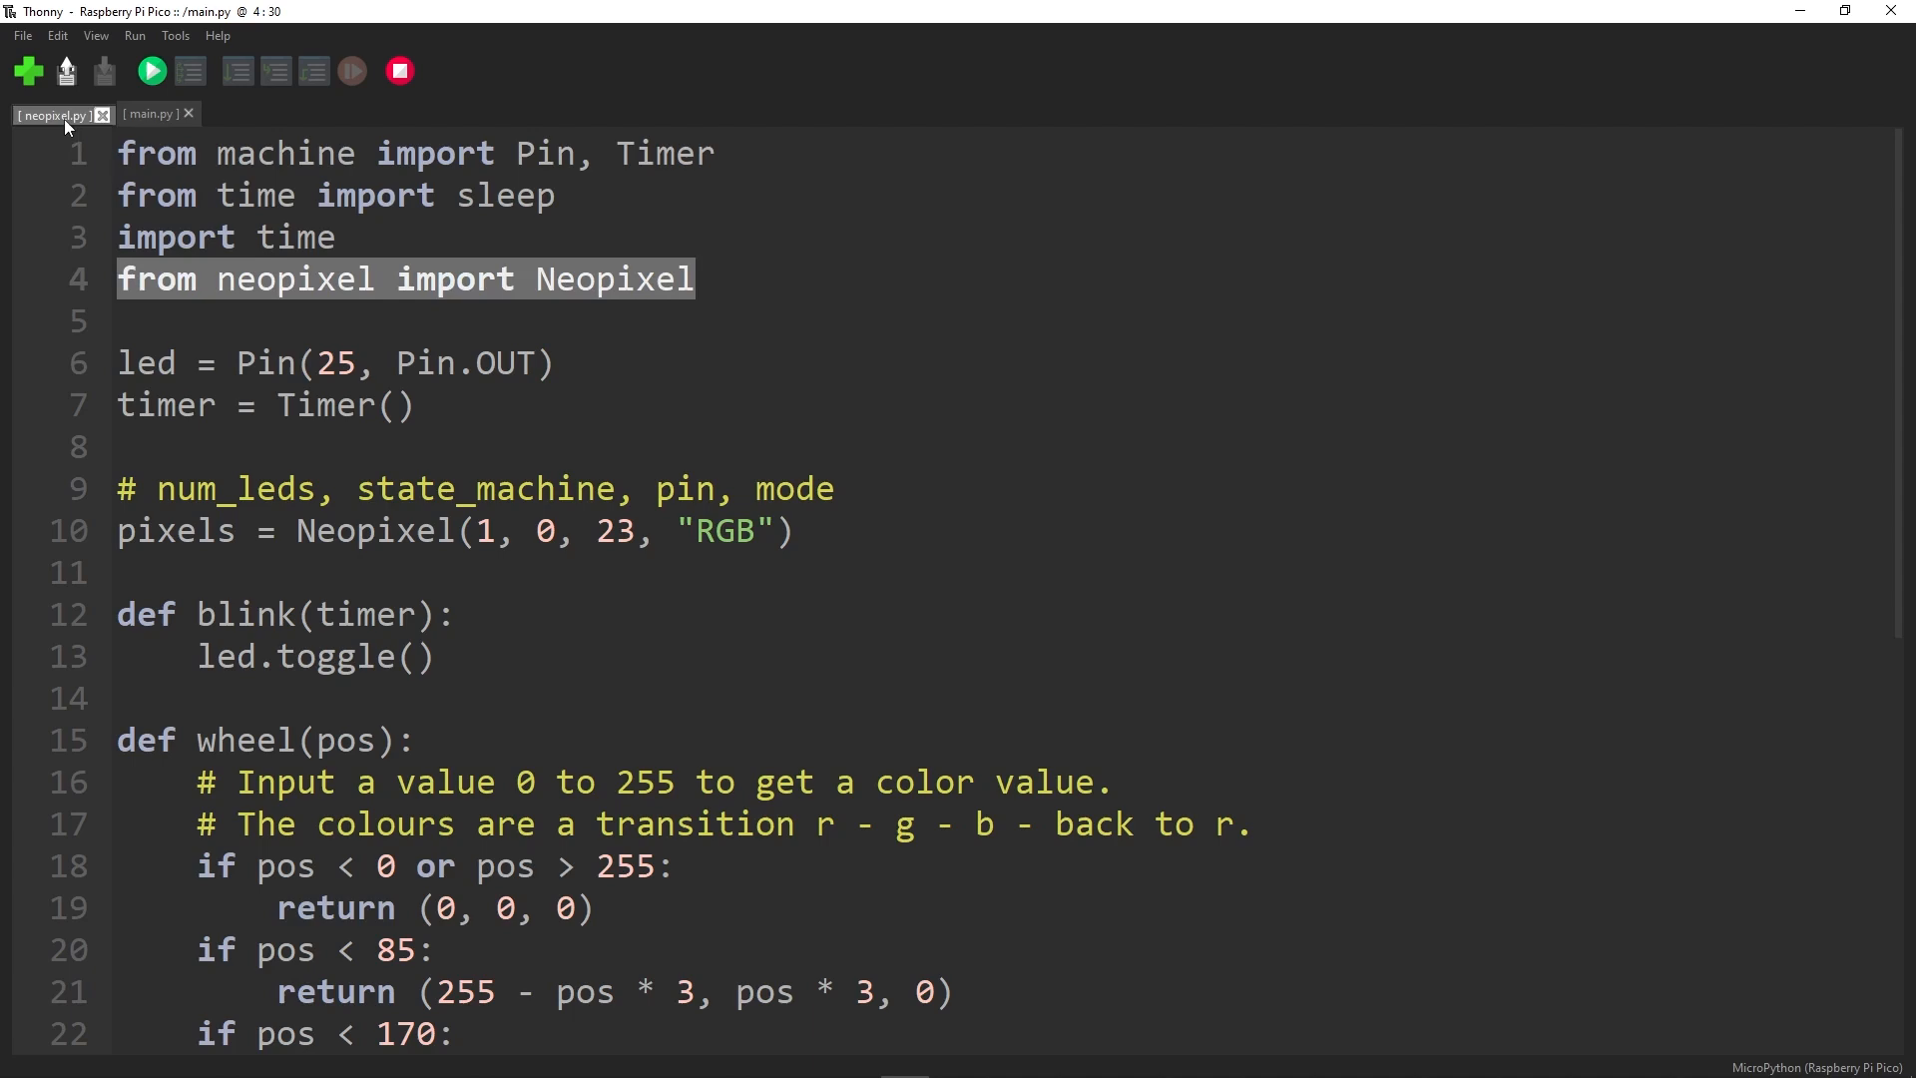
pyautogui.click(52, 113)
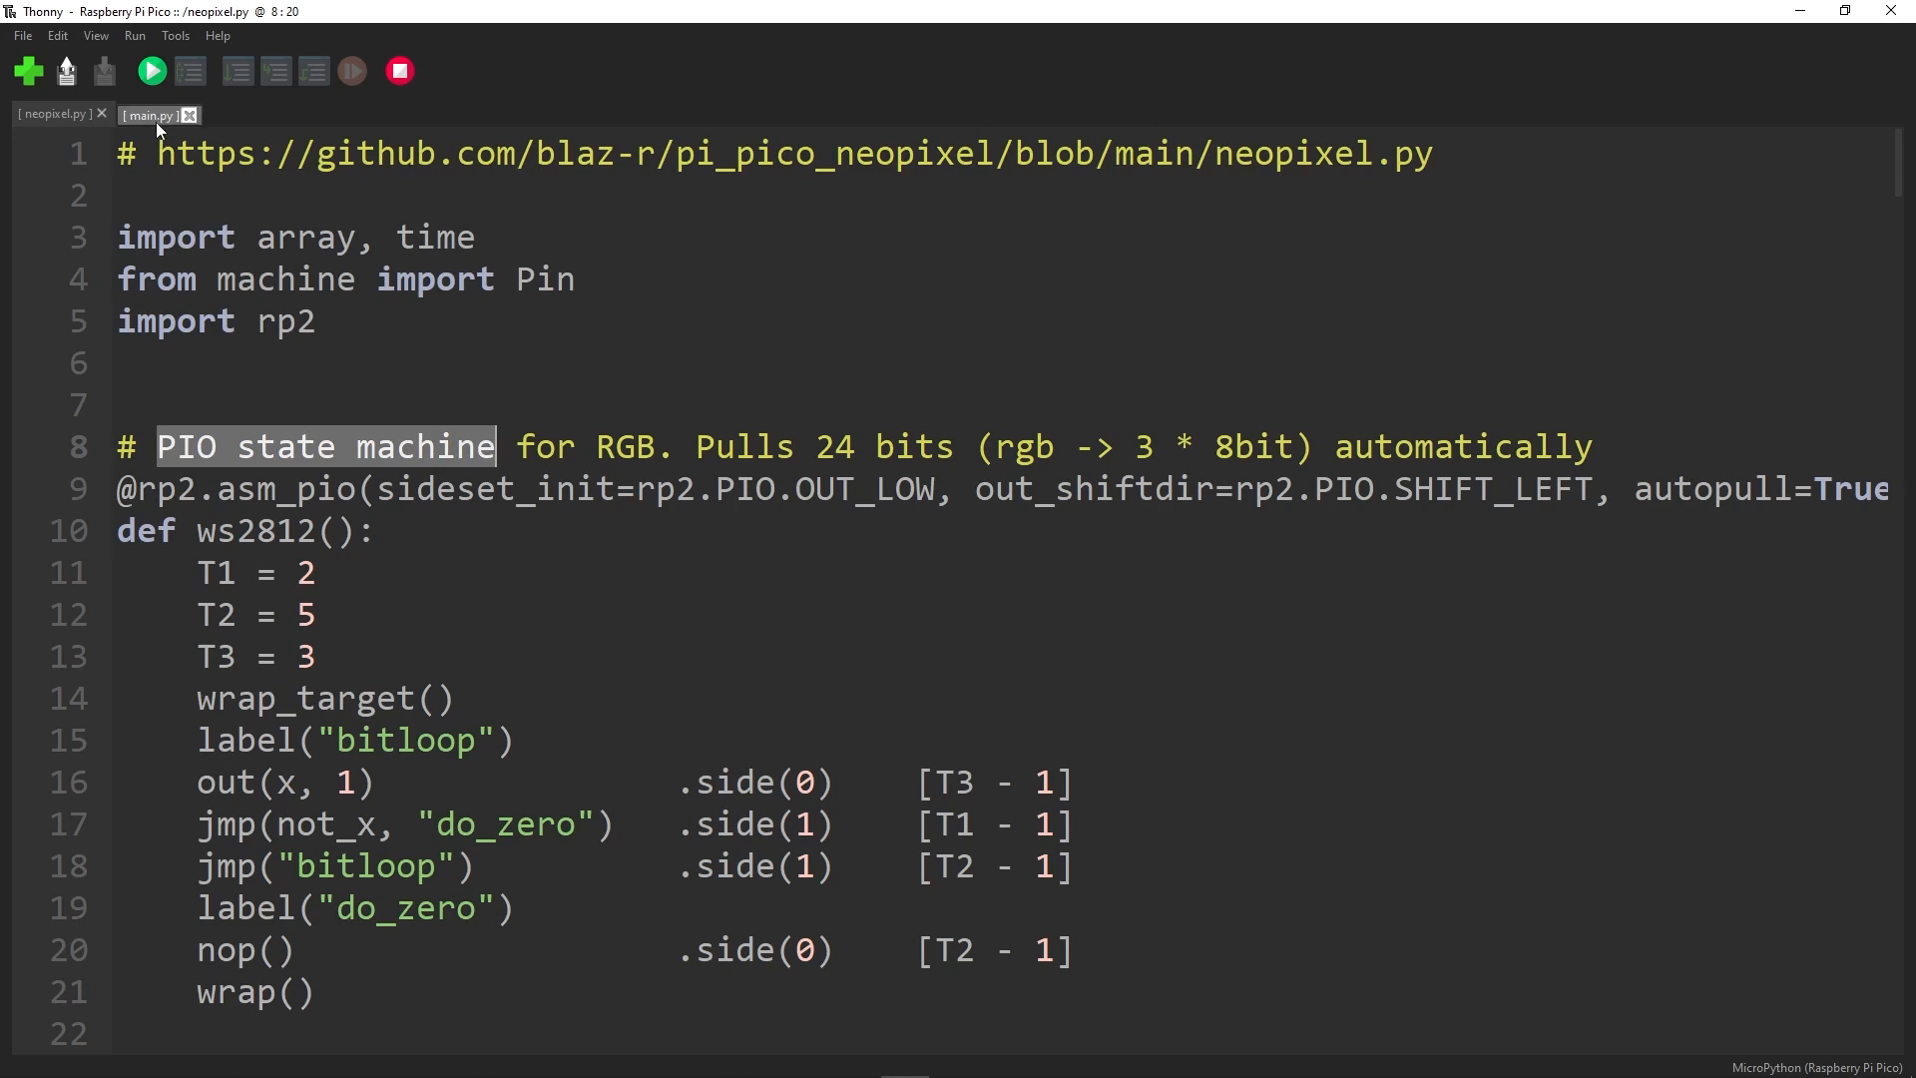
pyautogui.click(149, 115)
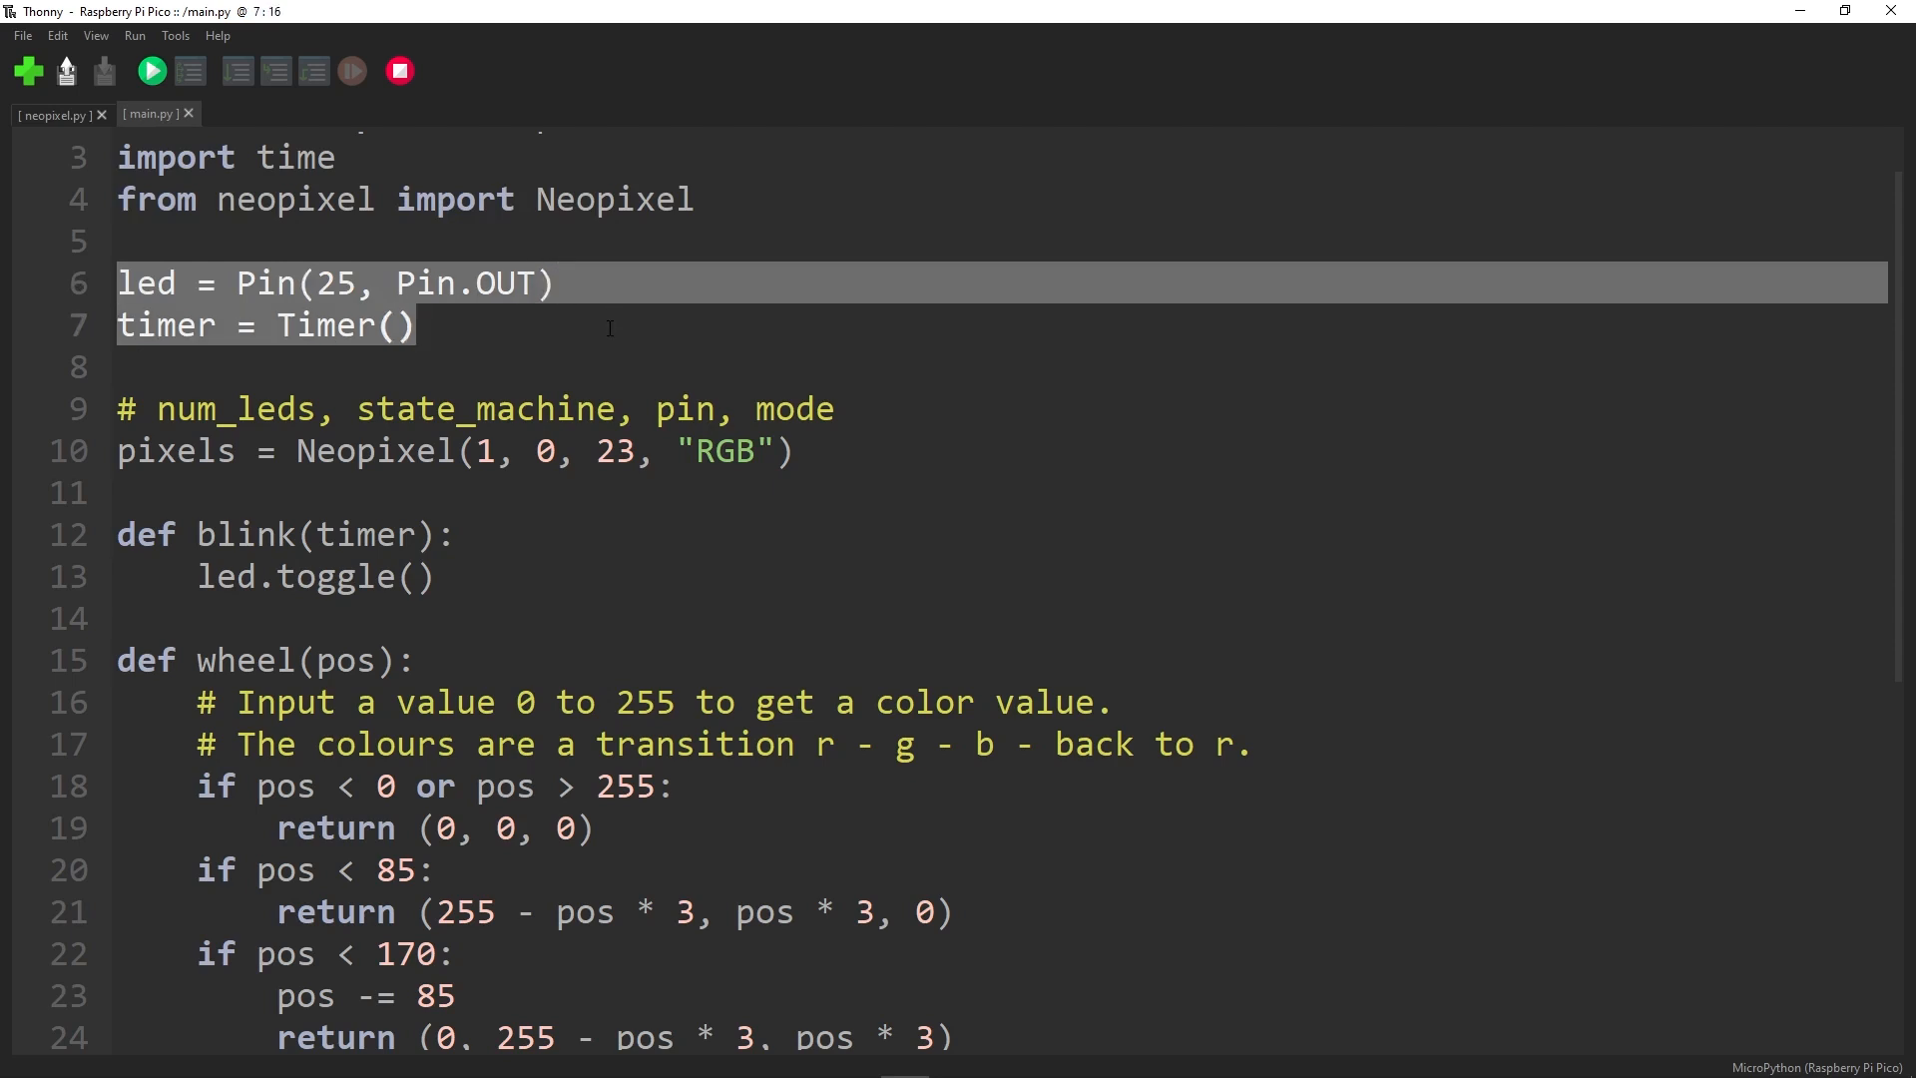
pyautogui.click(608, 327)
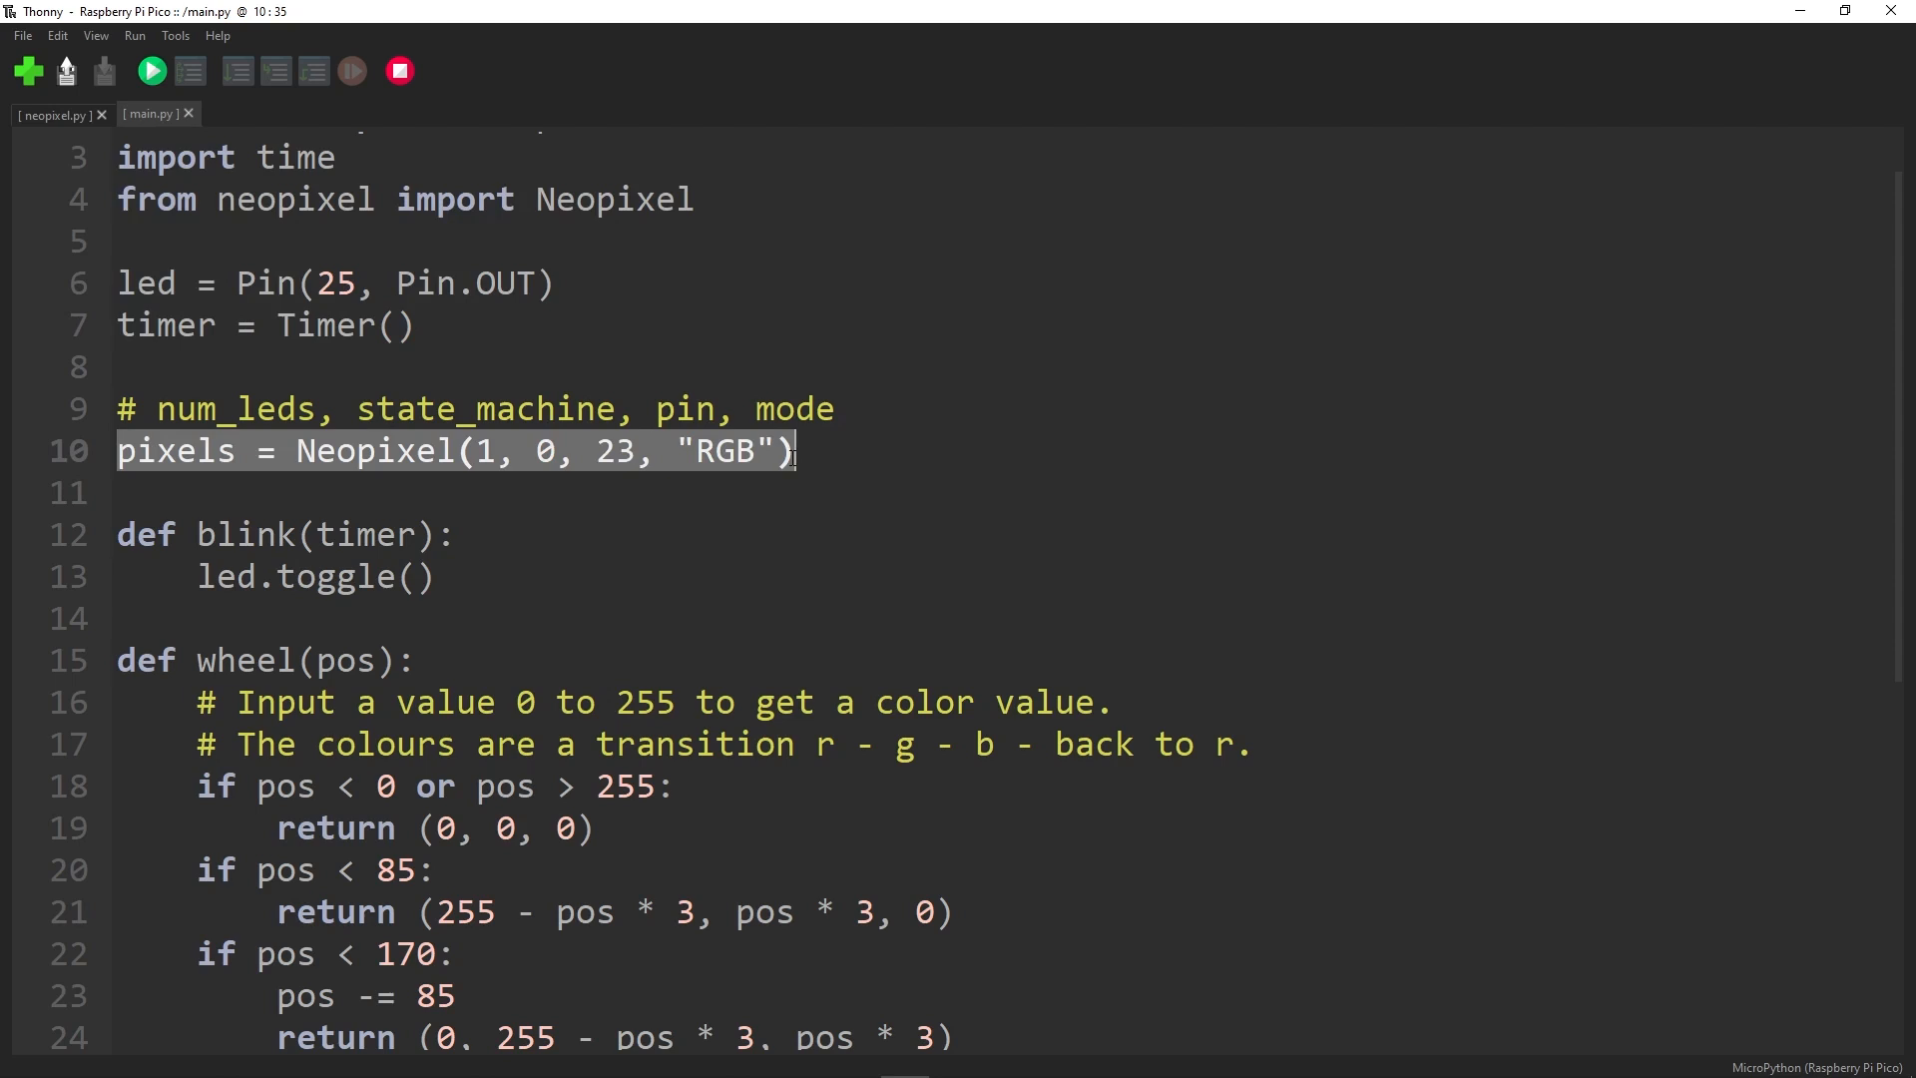
pyautogui.doubleClick(235, 407)
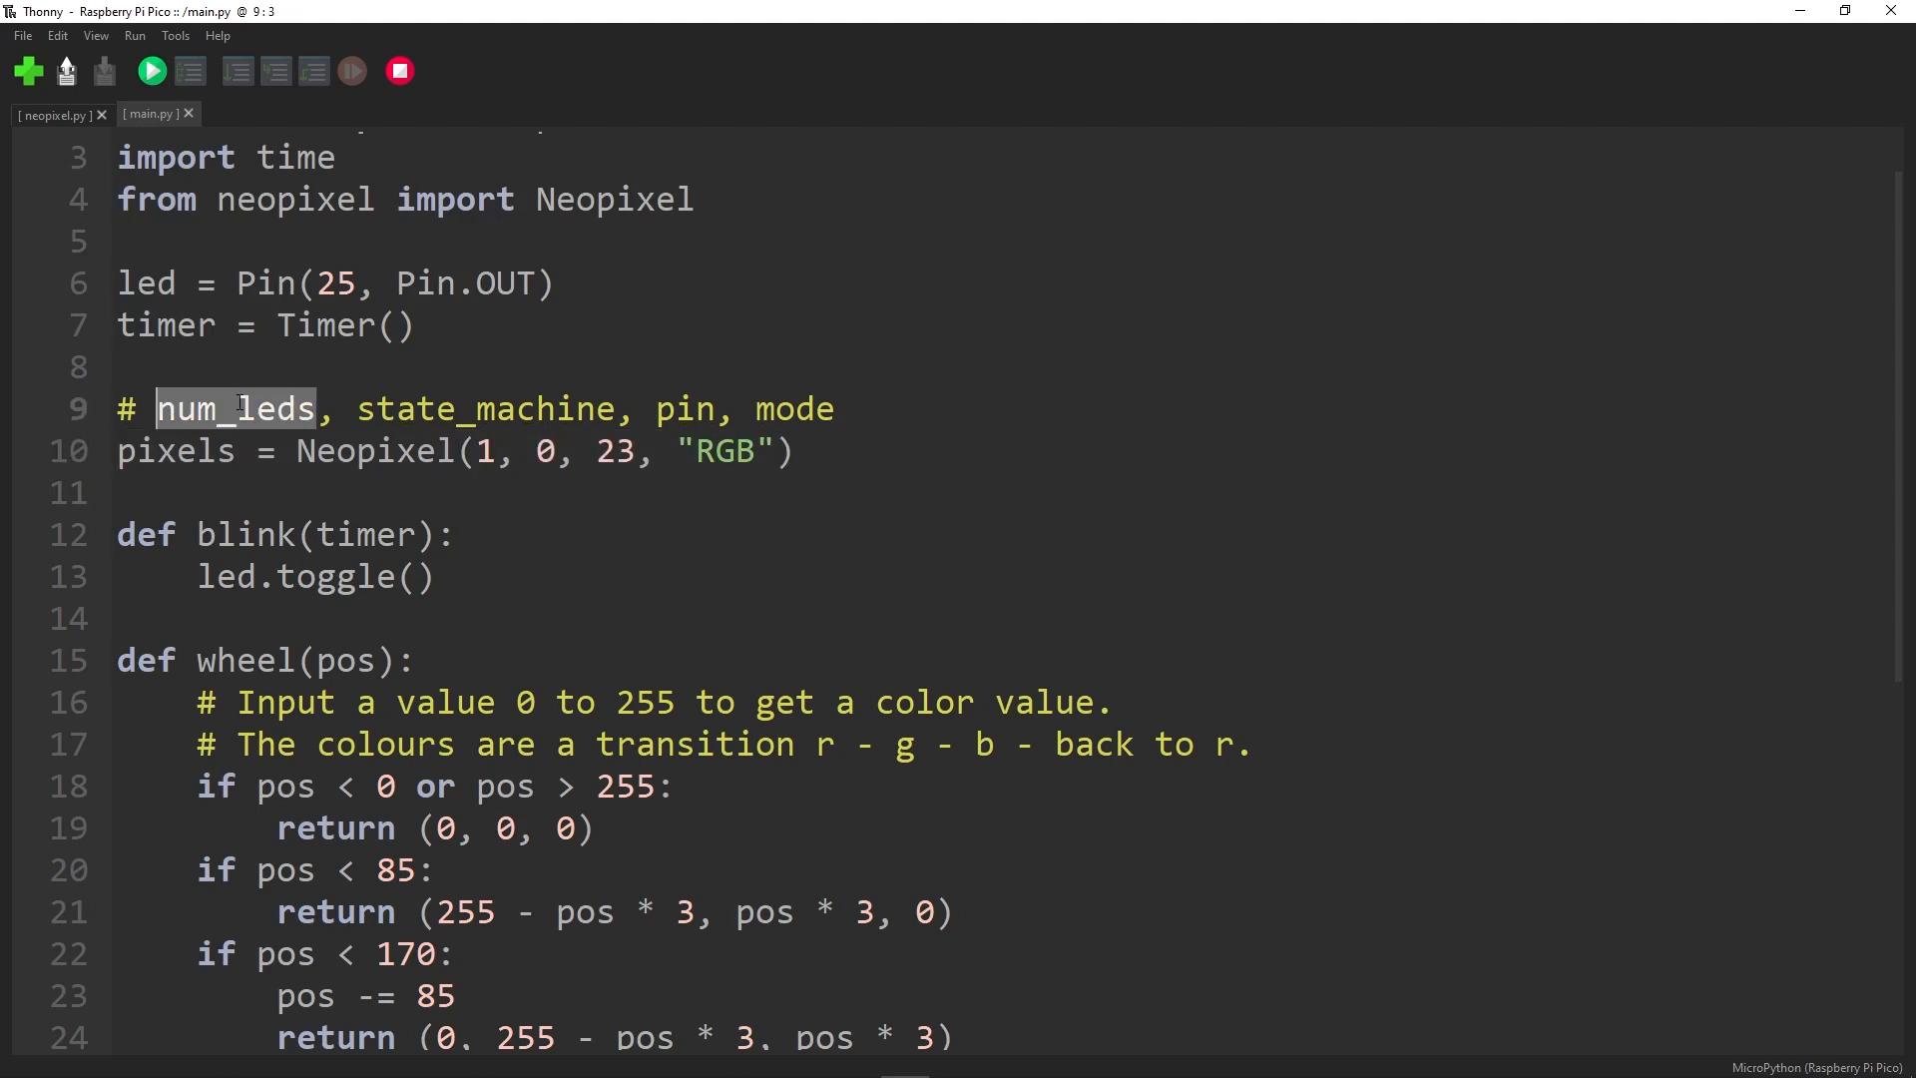
pyautogui.click(493, 451)
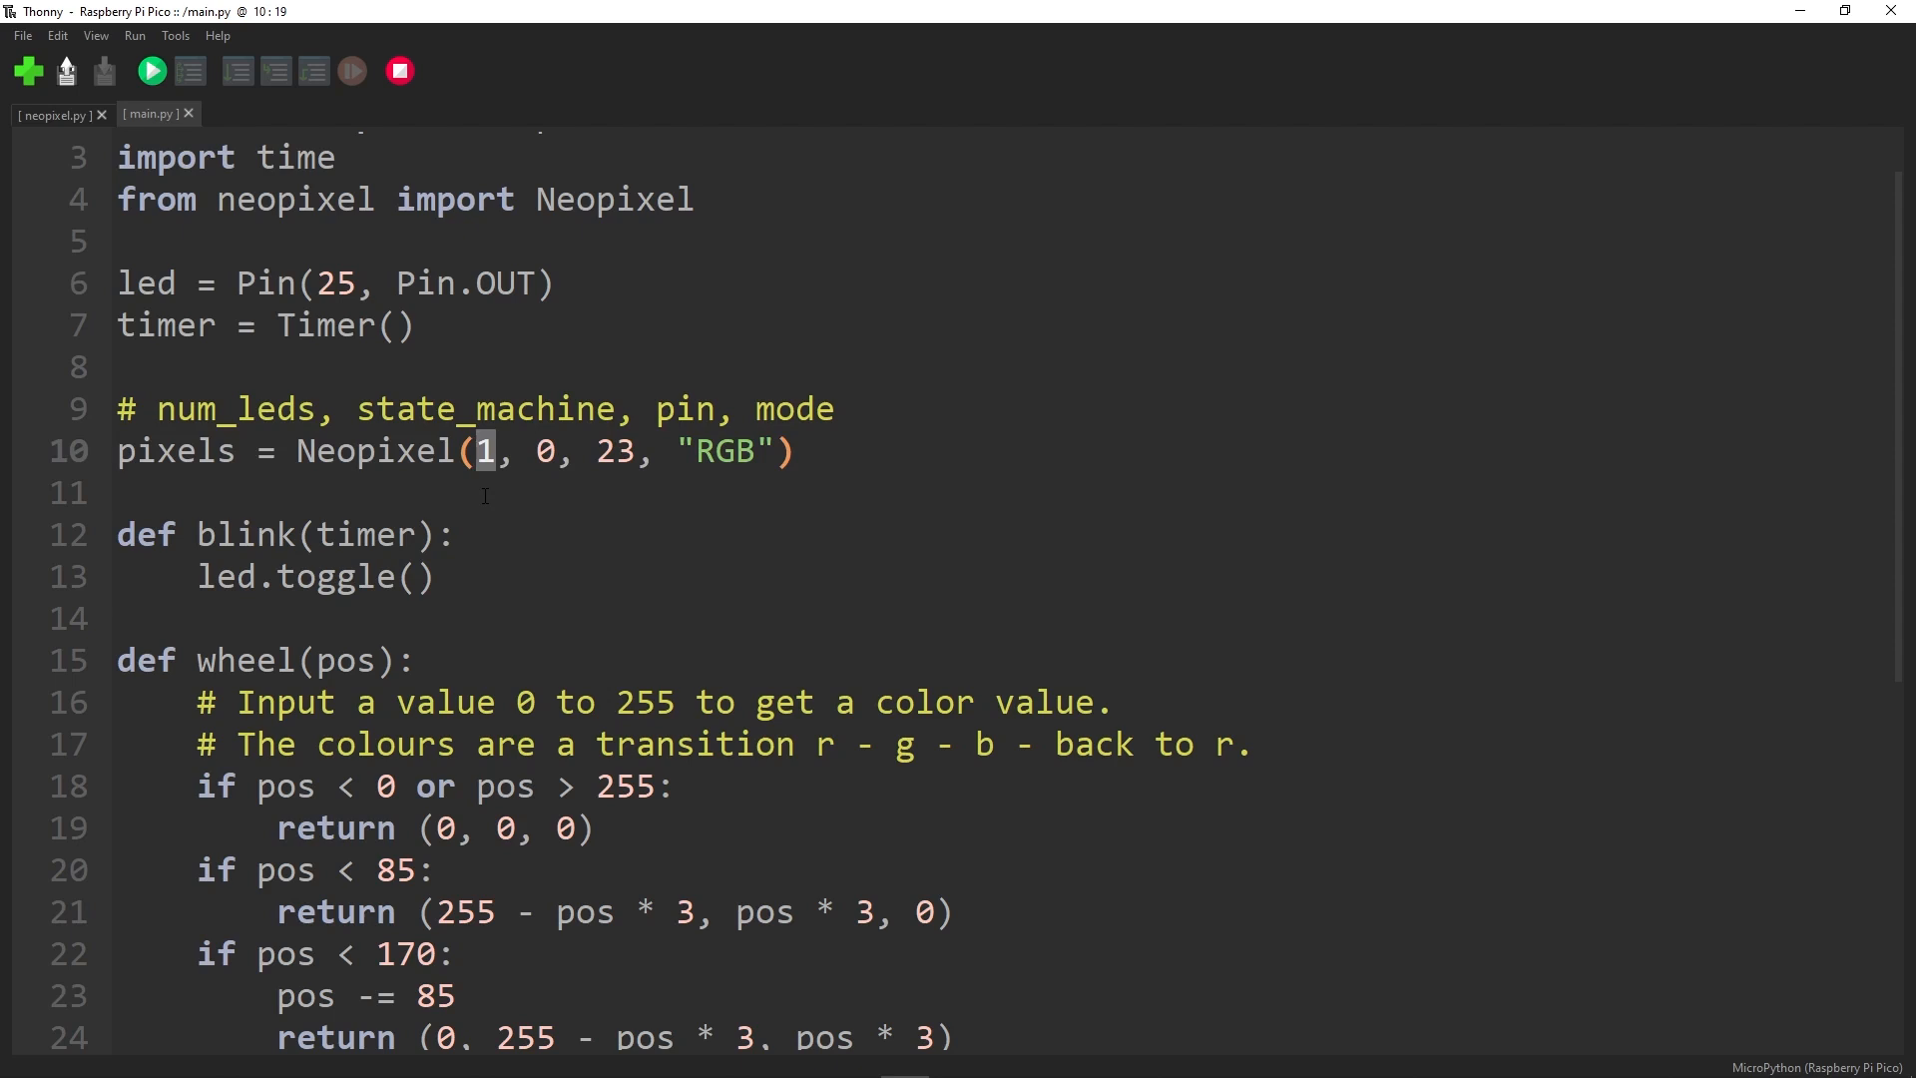
pyautogui.doubleClick(485, 408)
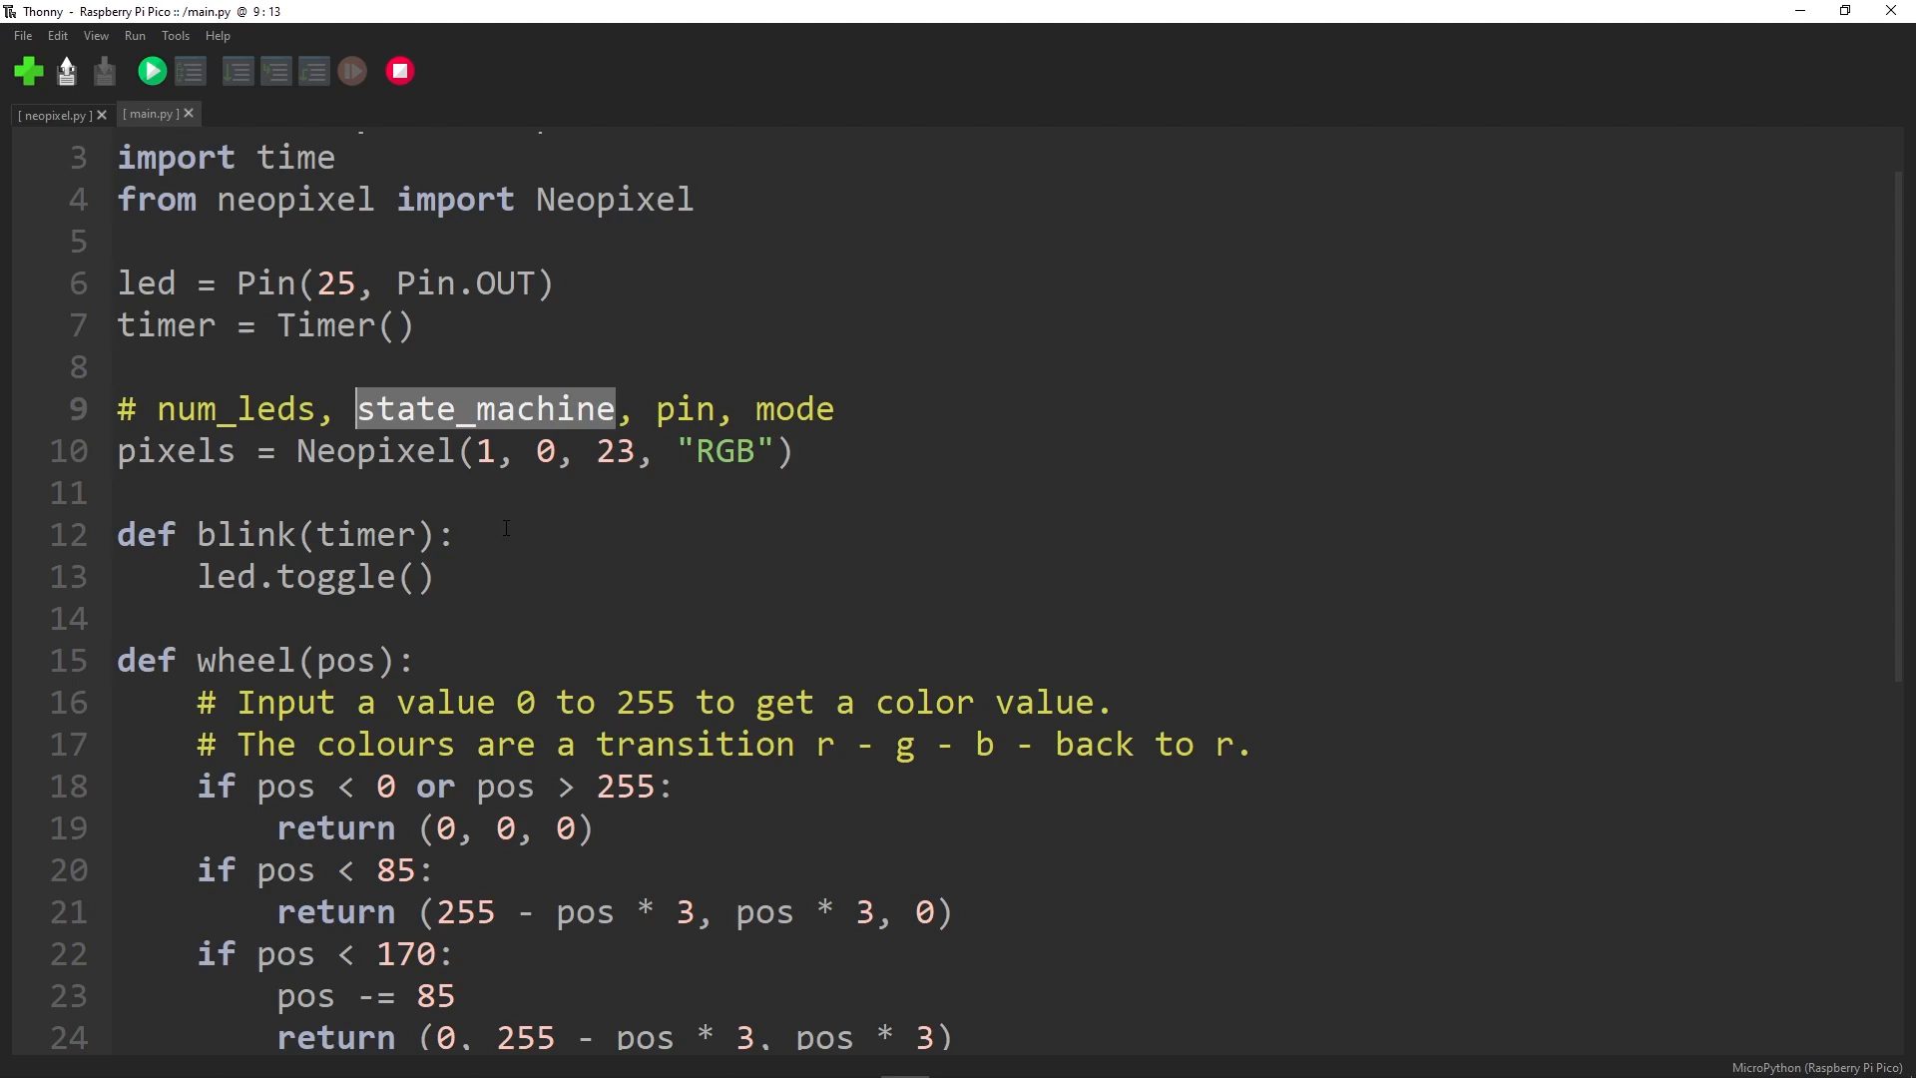
pyautogui.moveTo(547, 515)
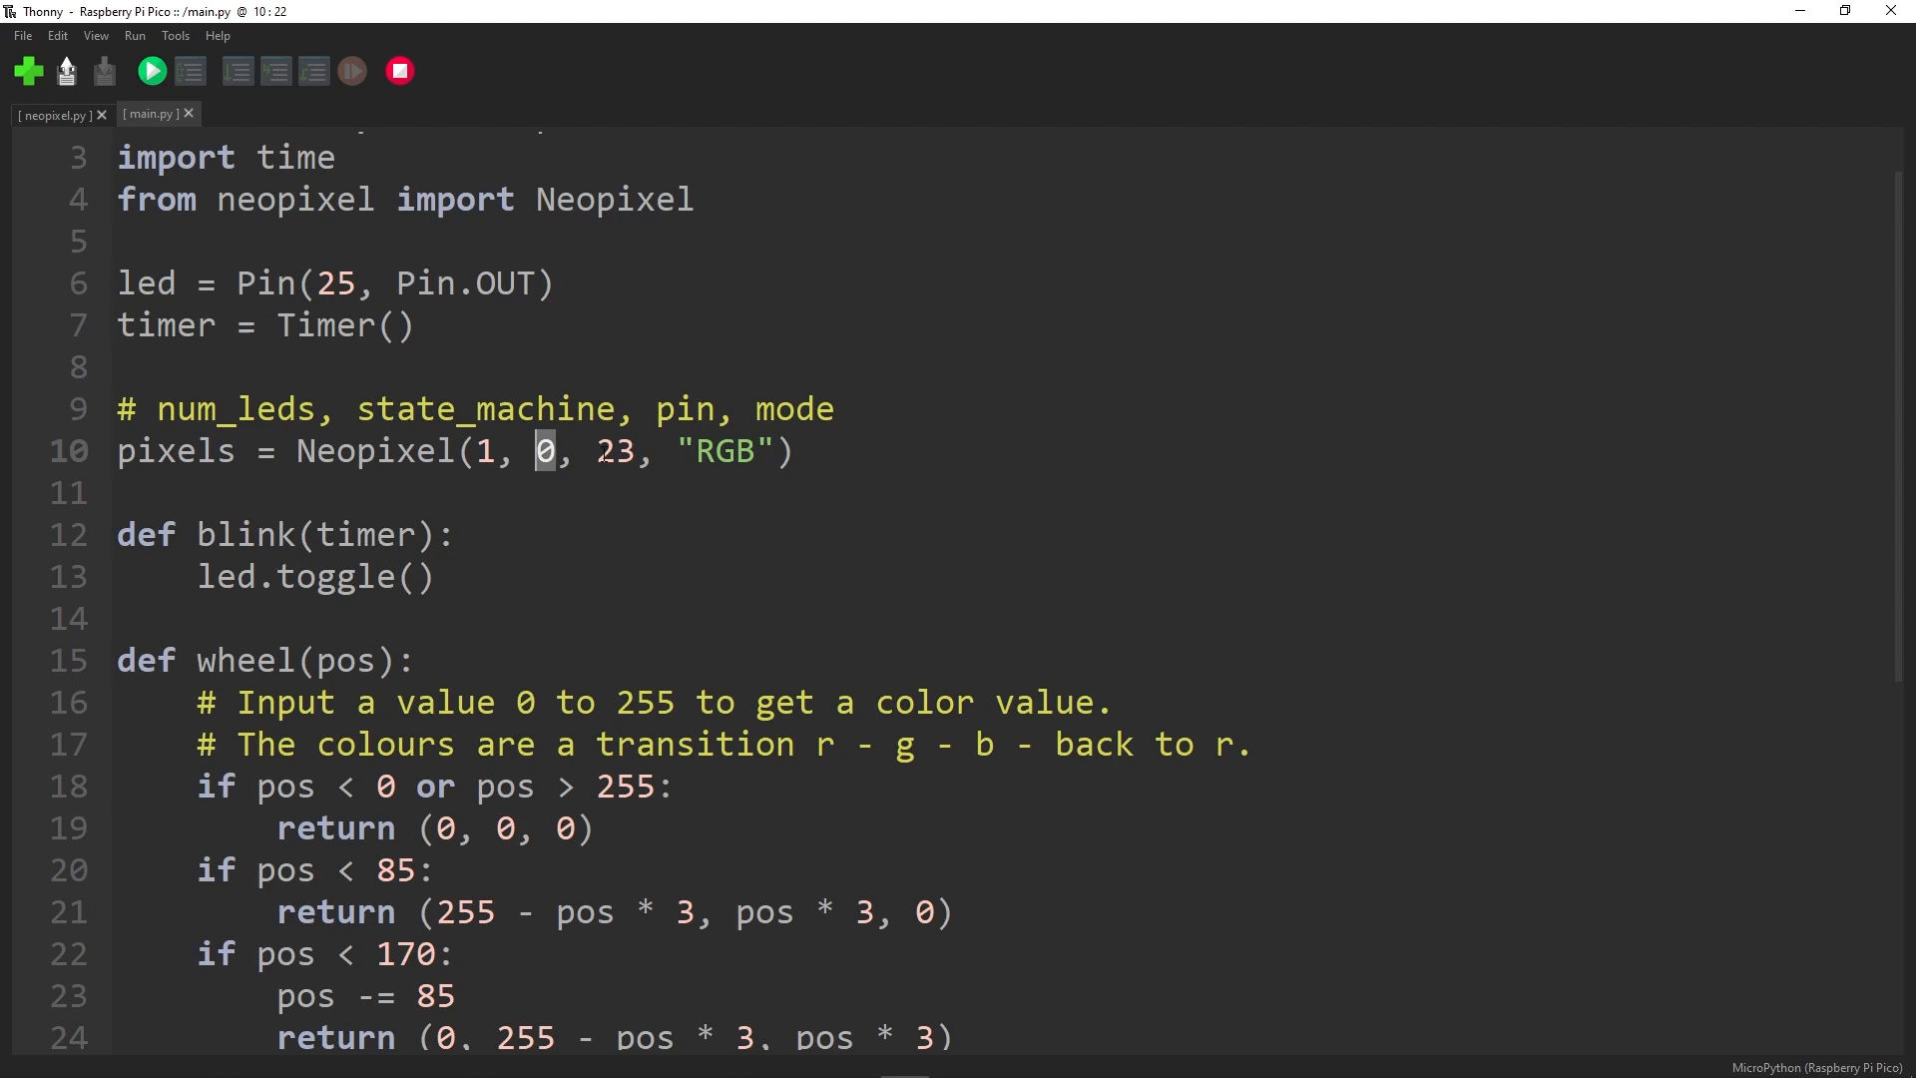
pyautogui.doubleClick(615, 451)
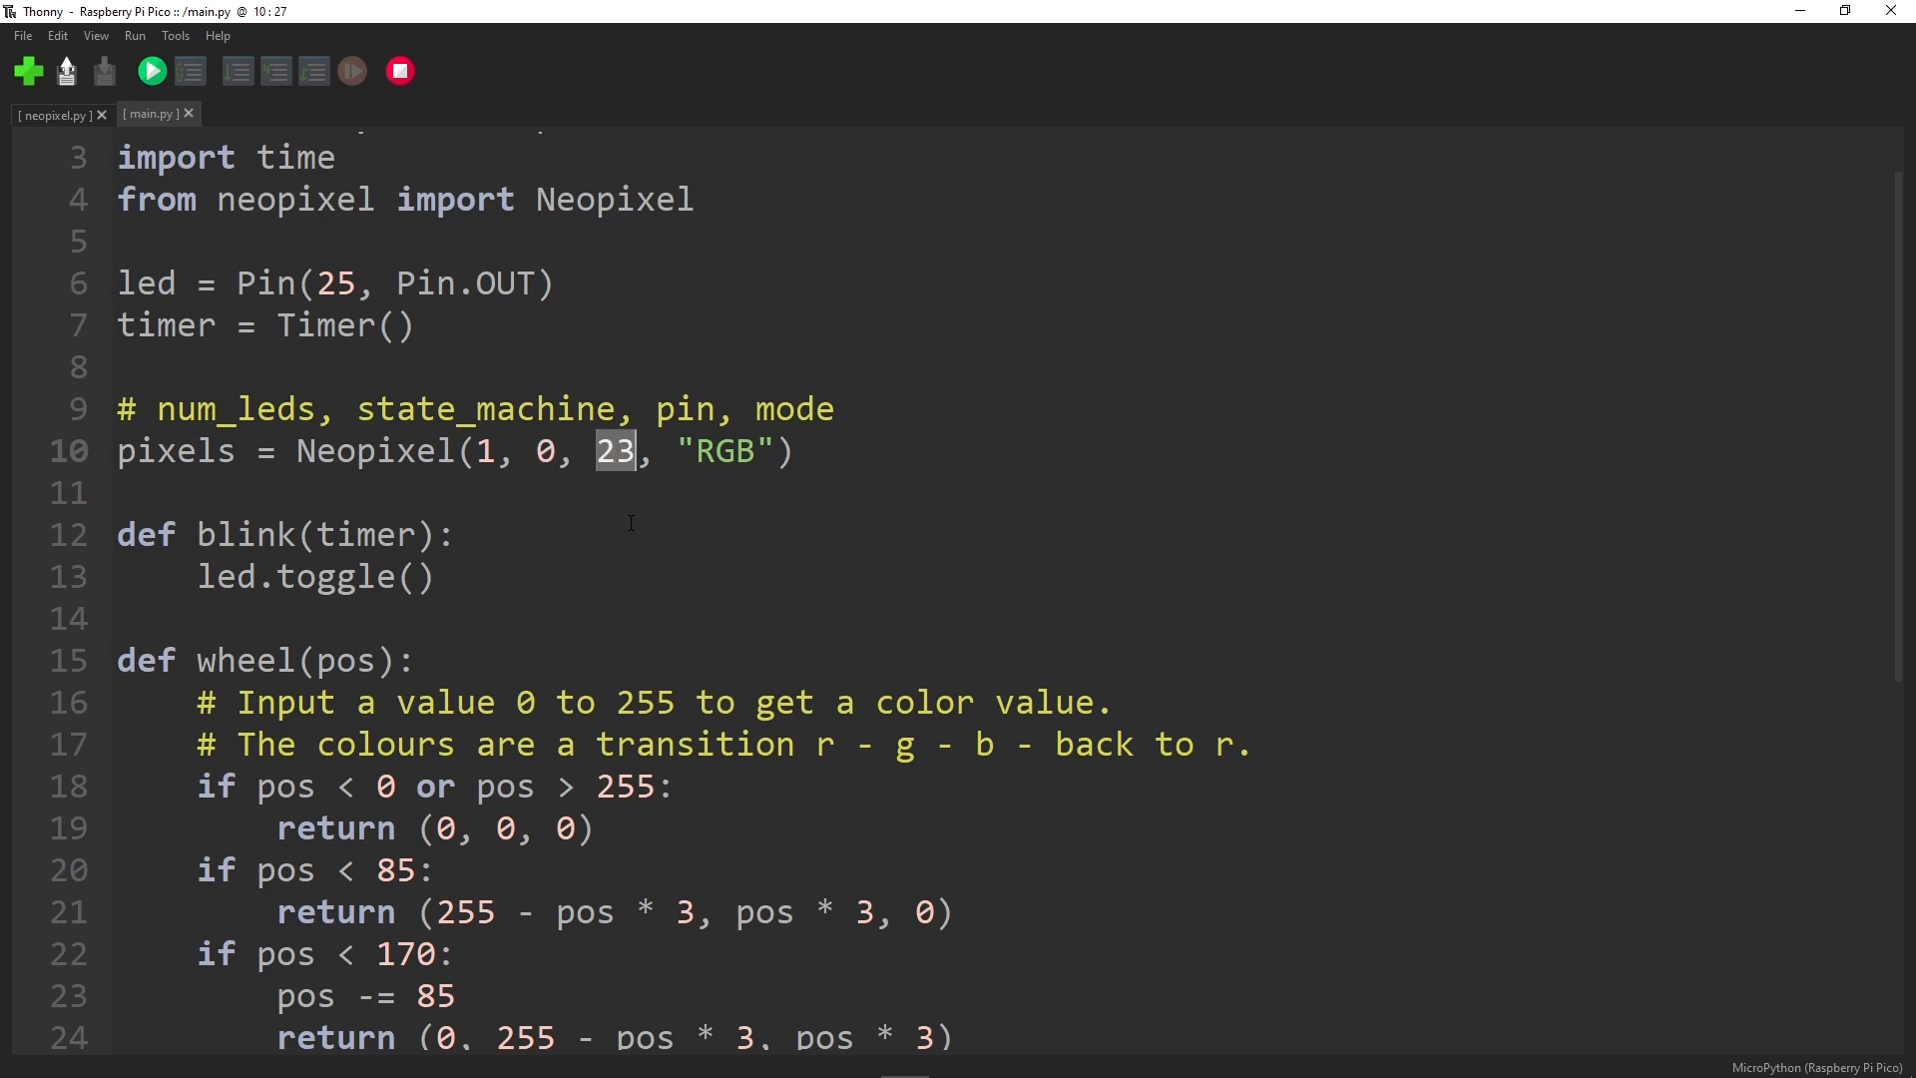
pyautogui.doubleClick(725, 449)
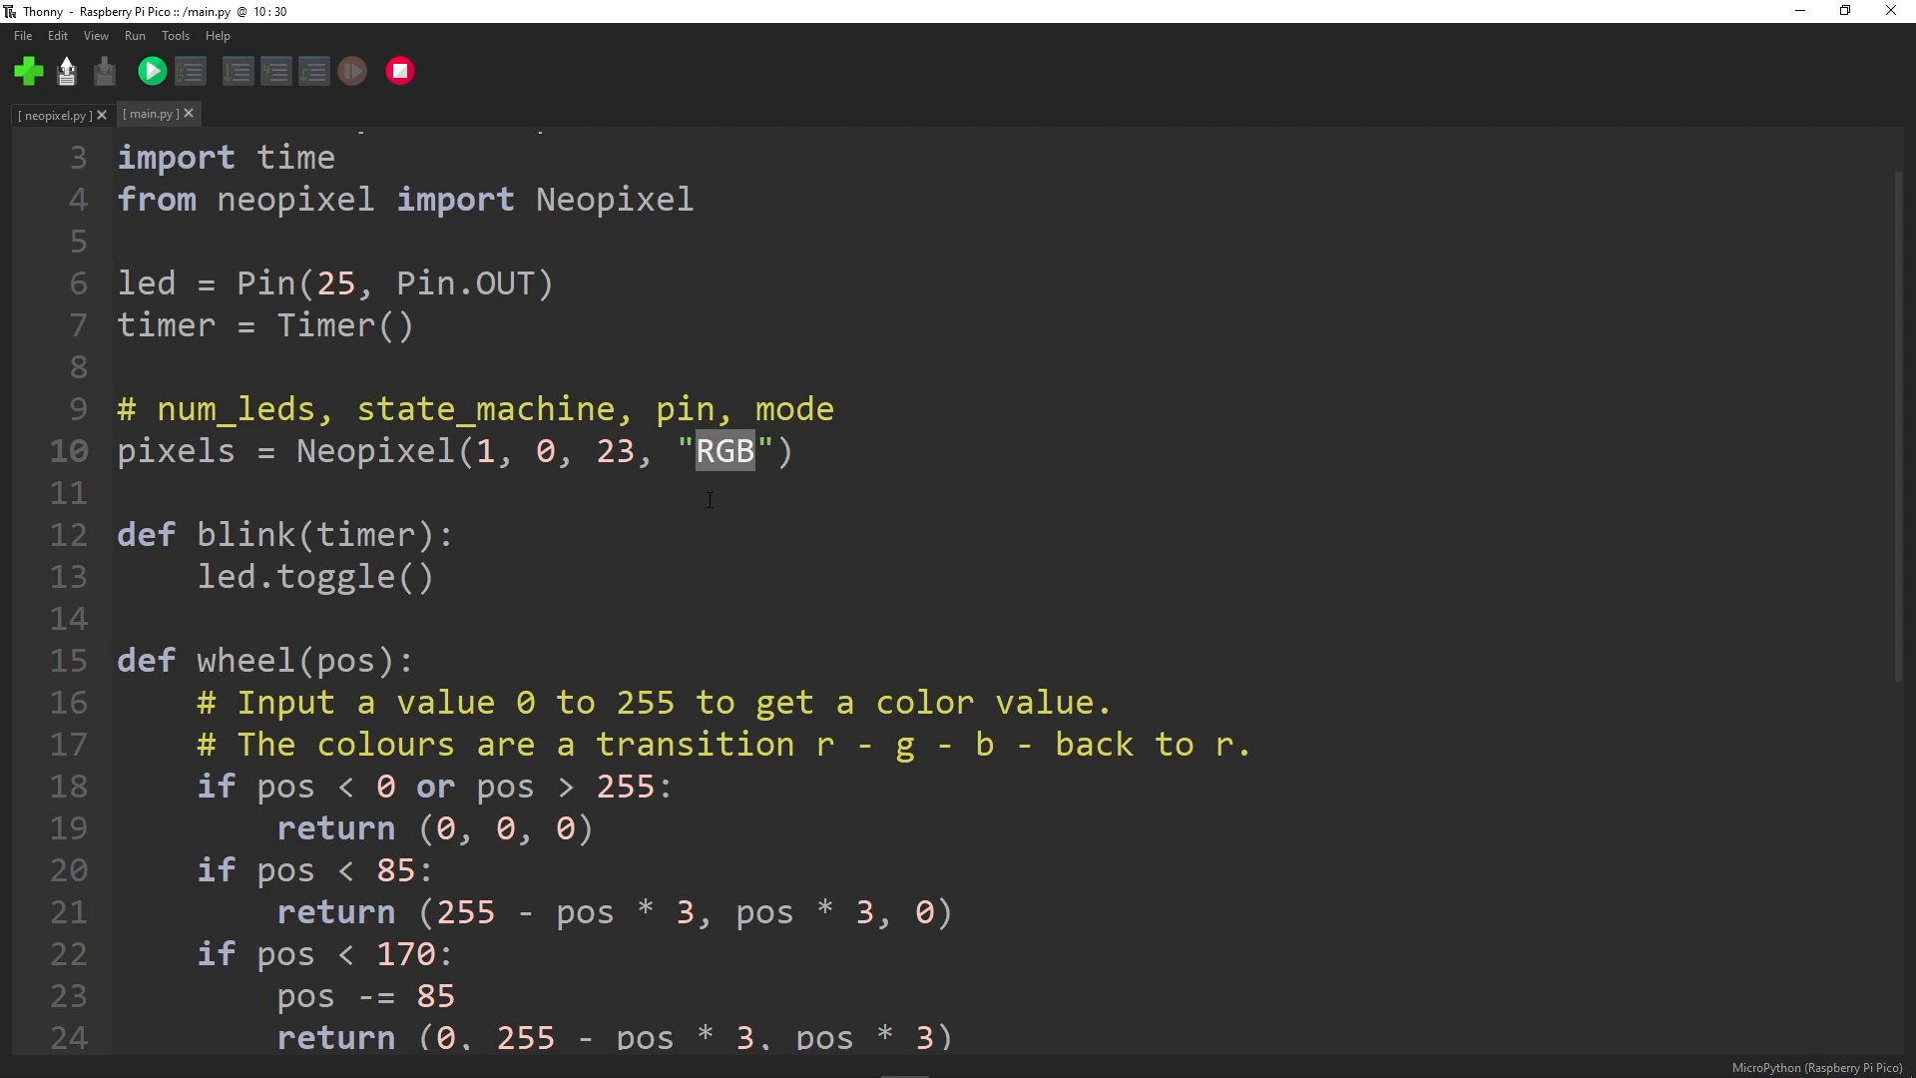
pyautogui.click(119, 491)
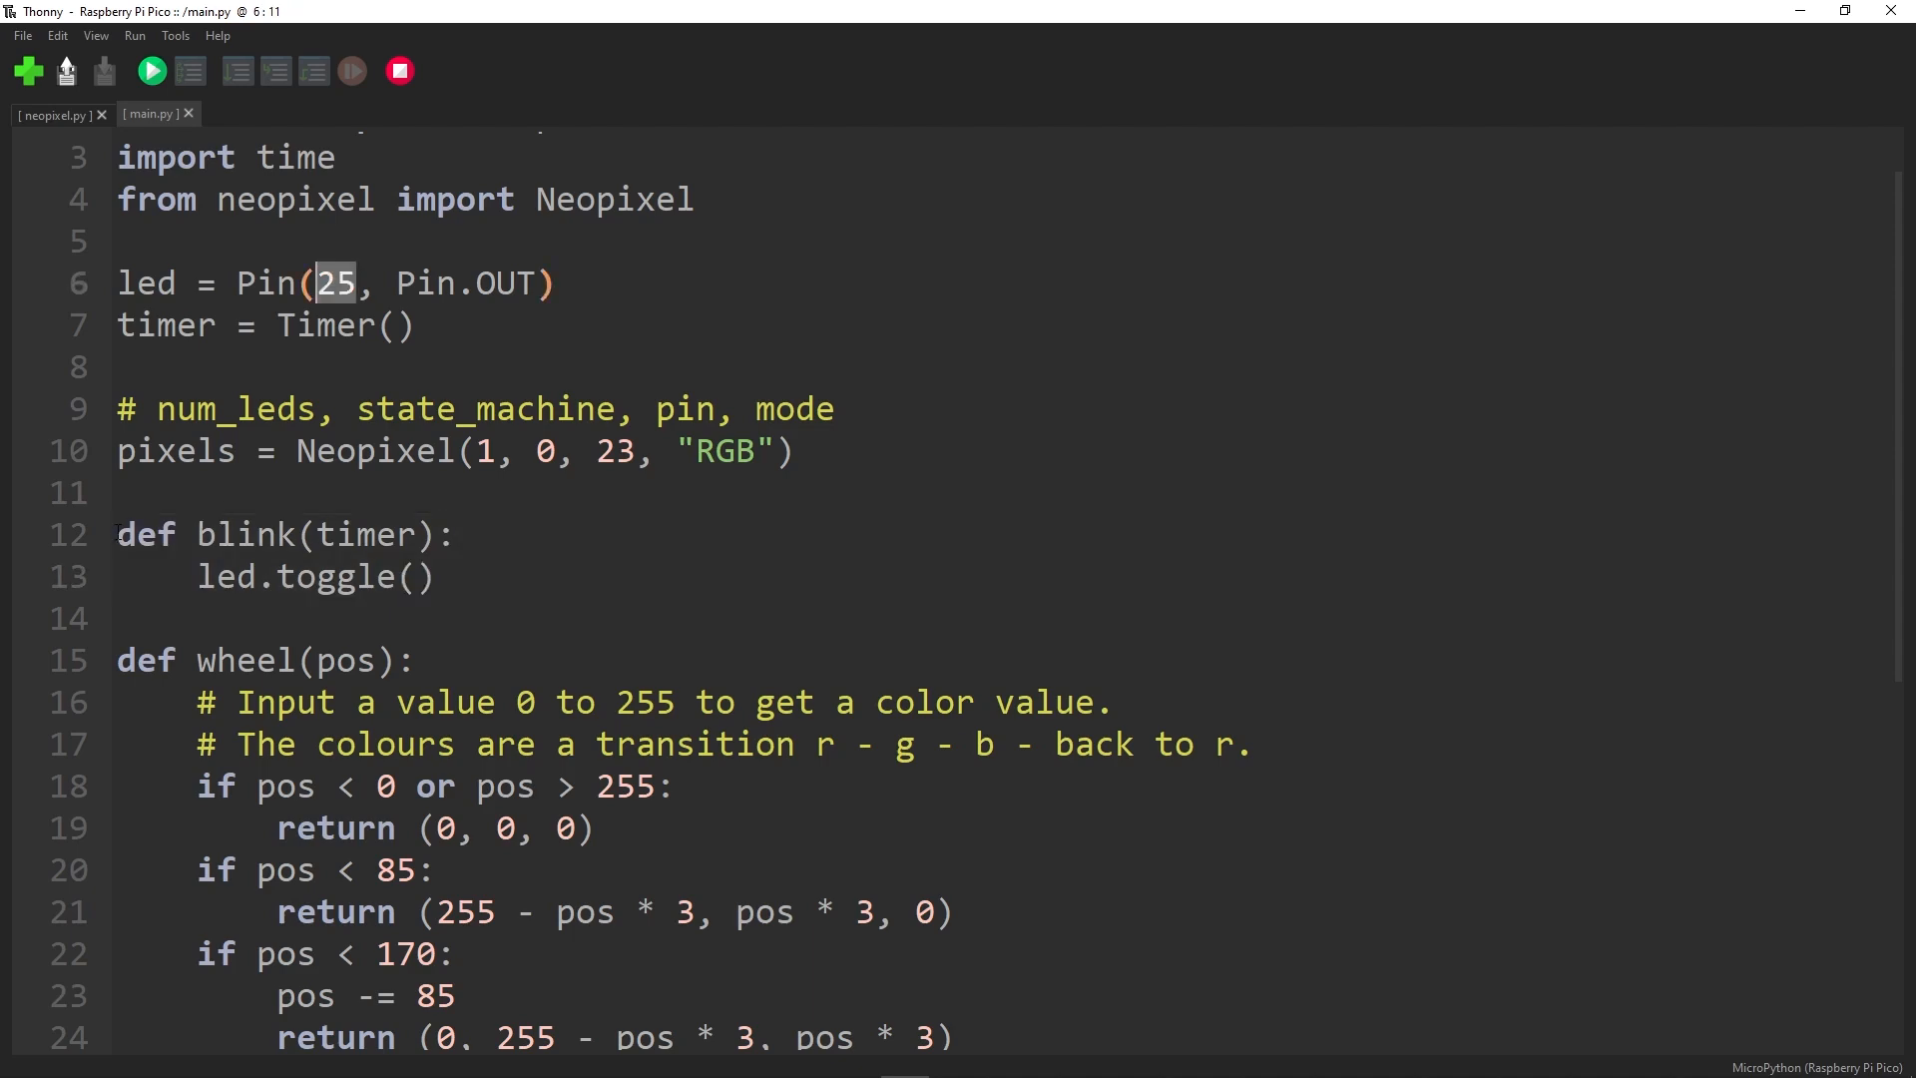
pyautogui.scroll(-3)
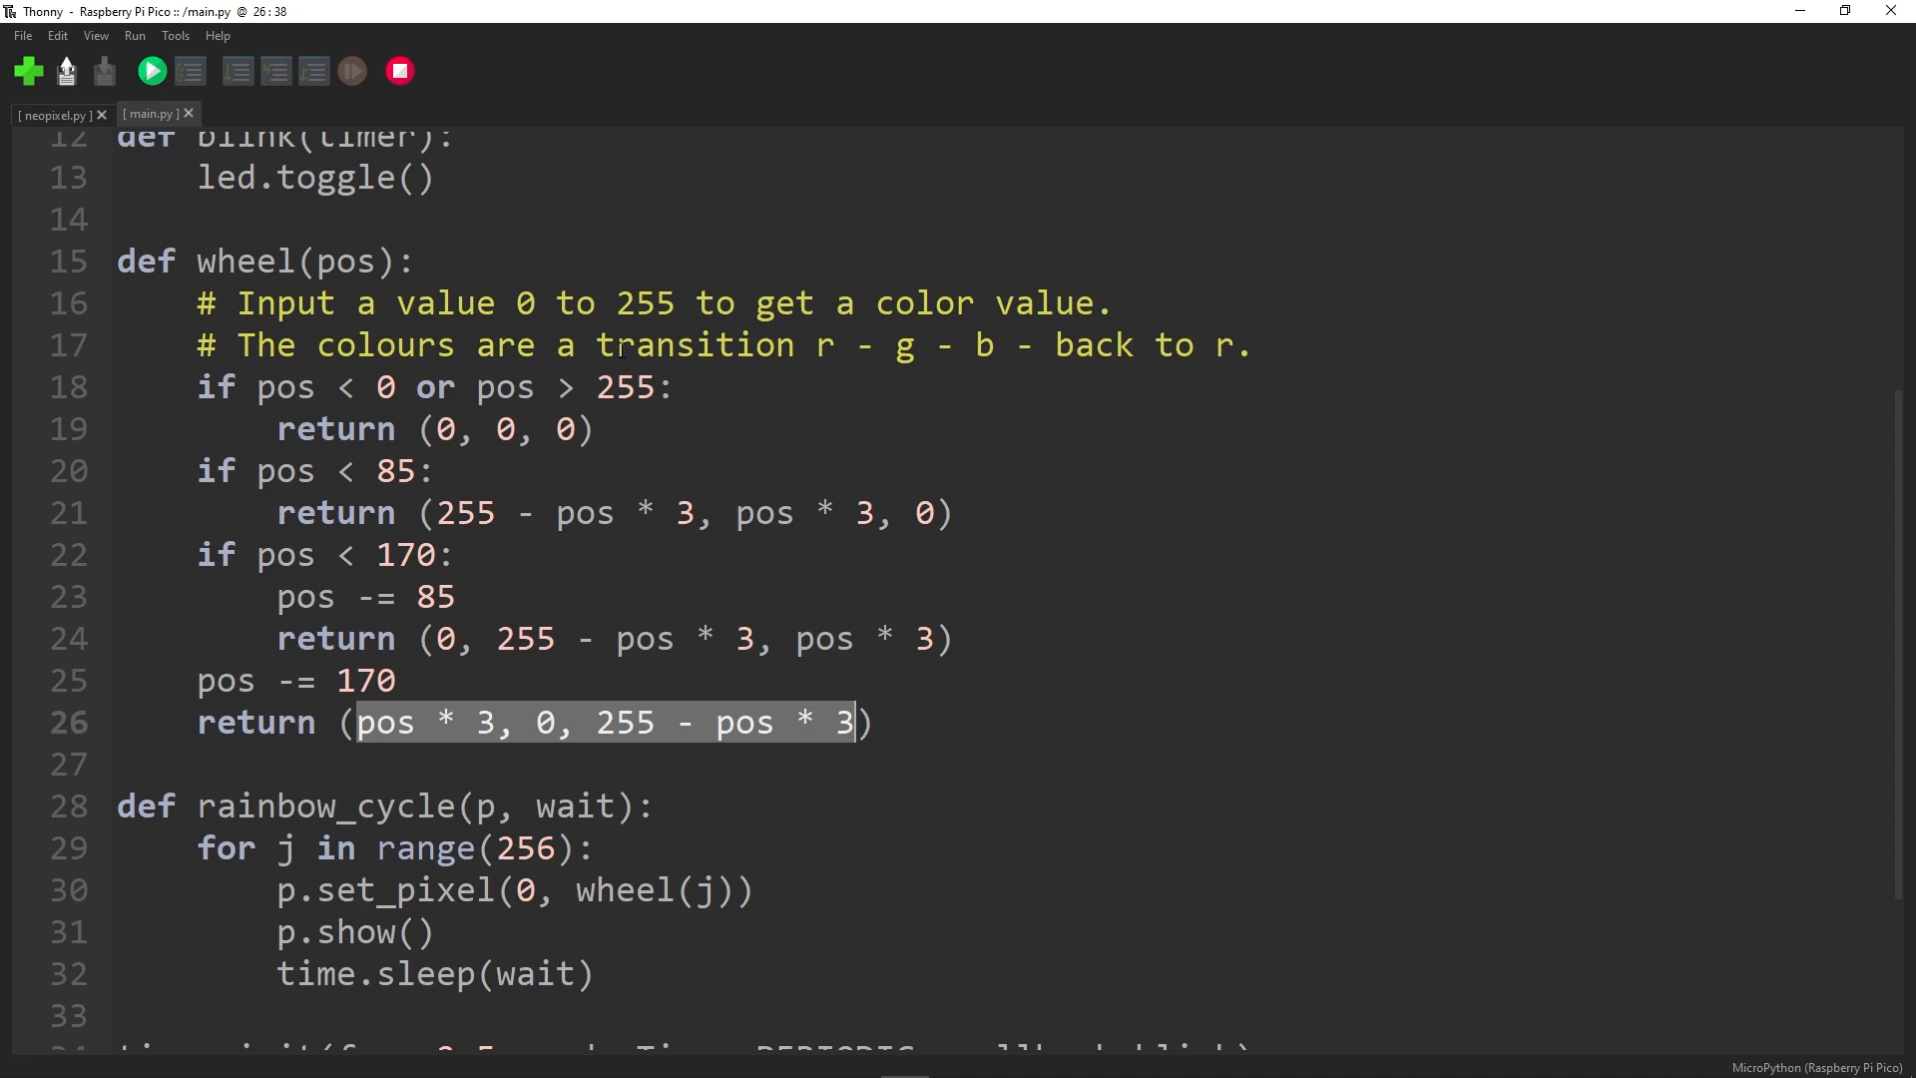
pyautogui.scroll(-3)
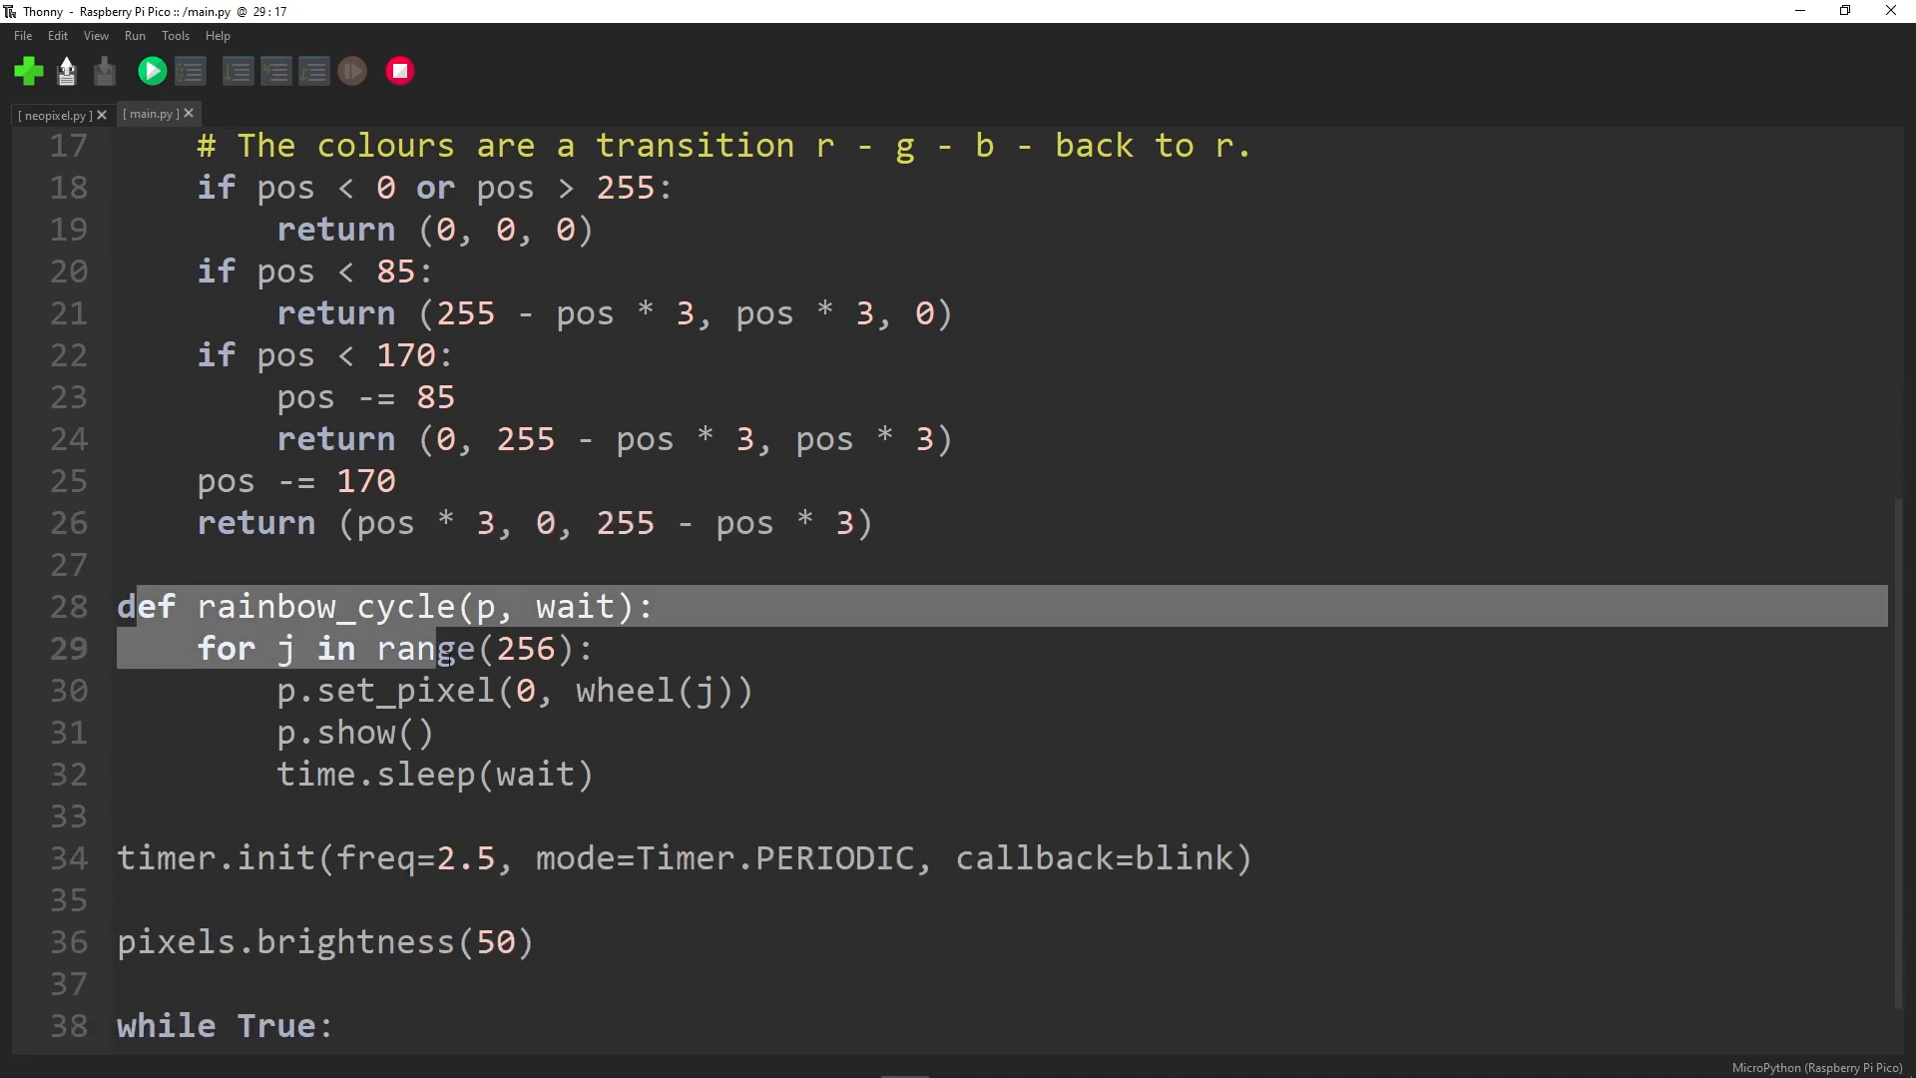
pyautogui.click(595, 775)
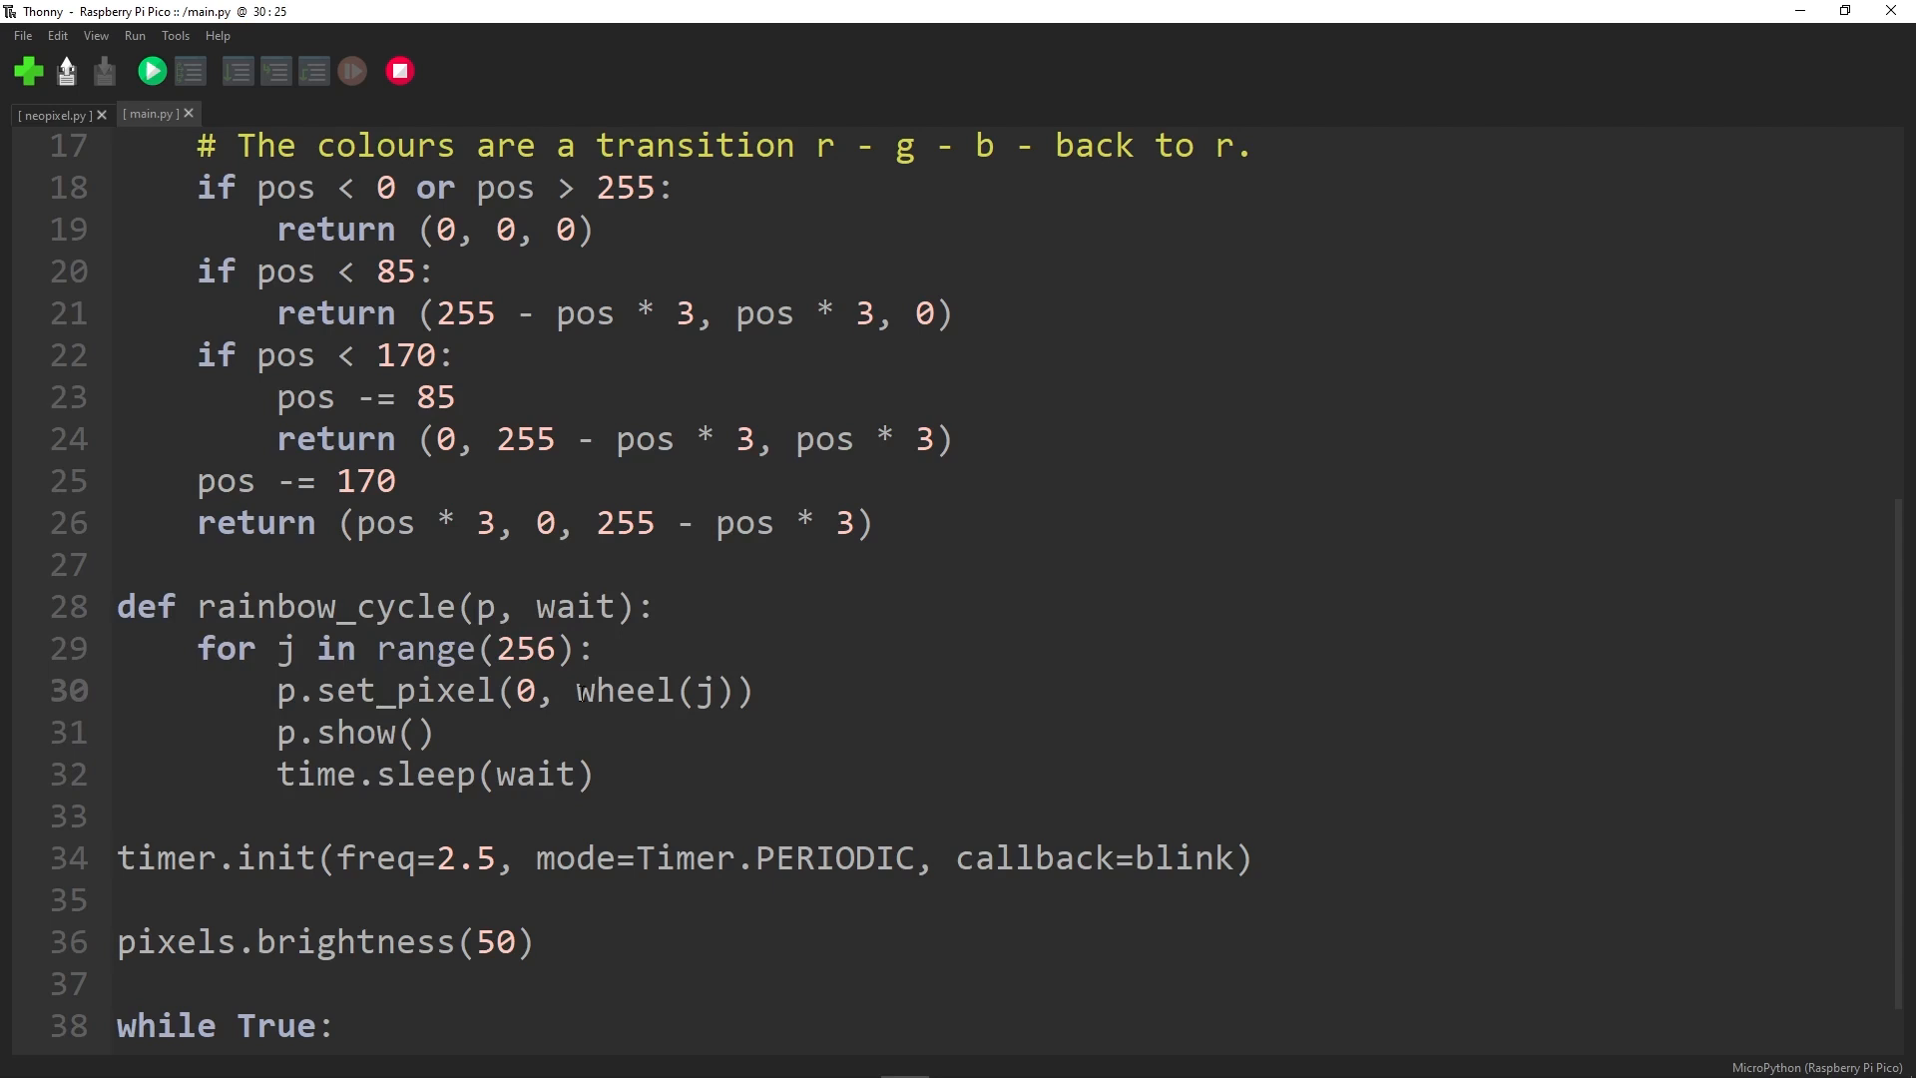
pyautogui.doubleClick(655, 690)
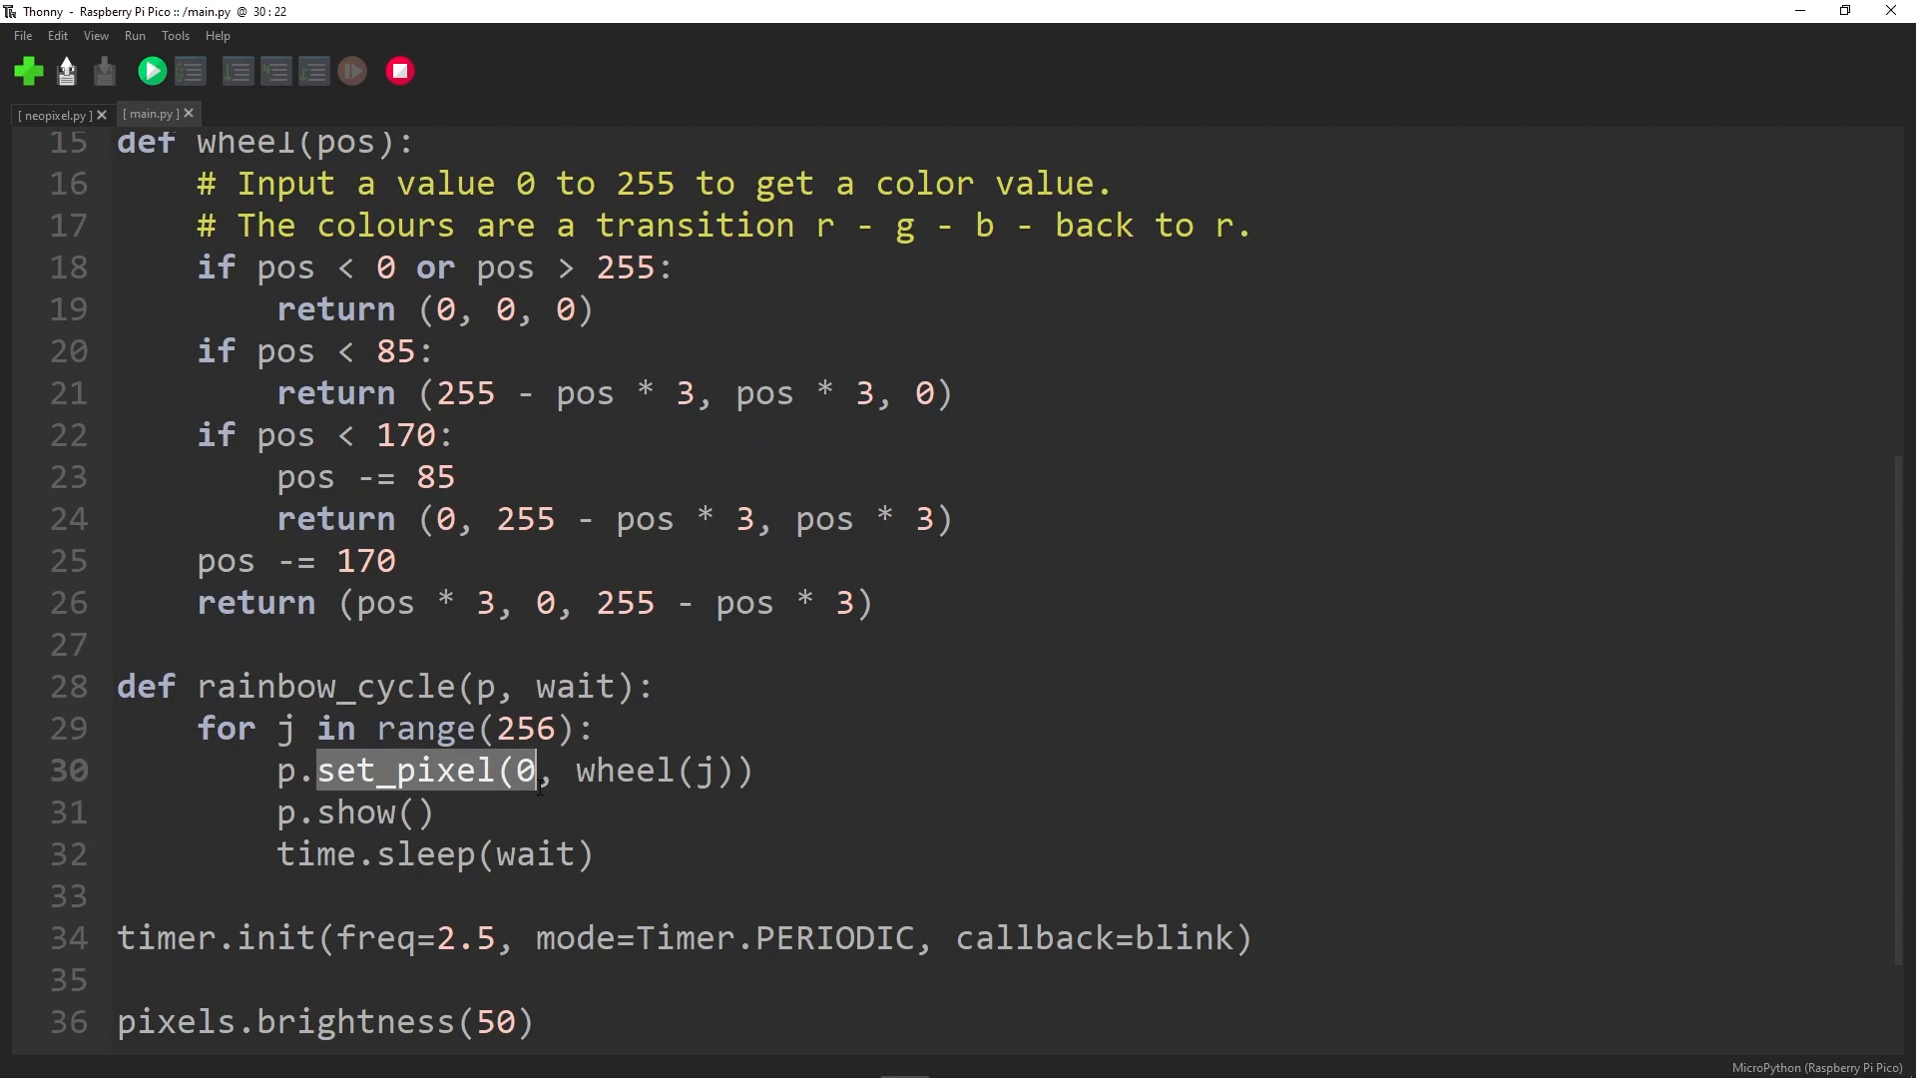
pyautogui.scroll(-3)
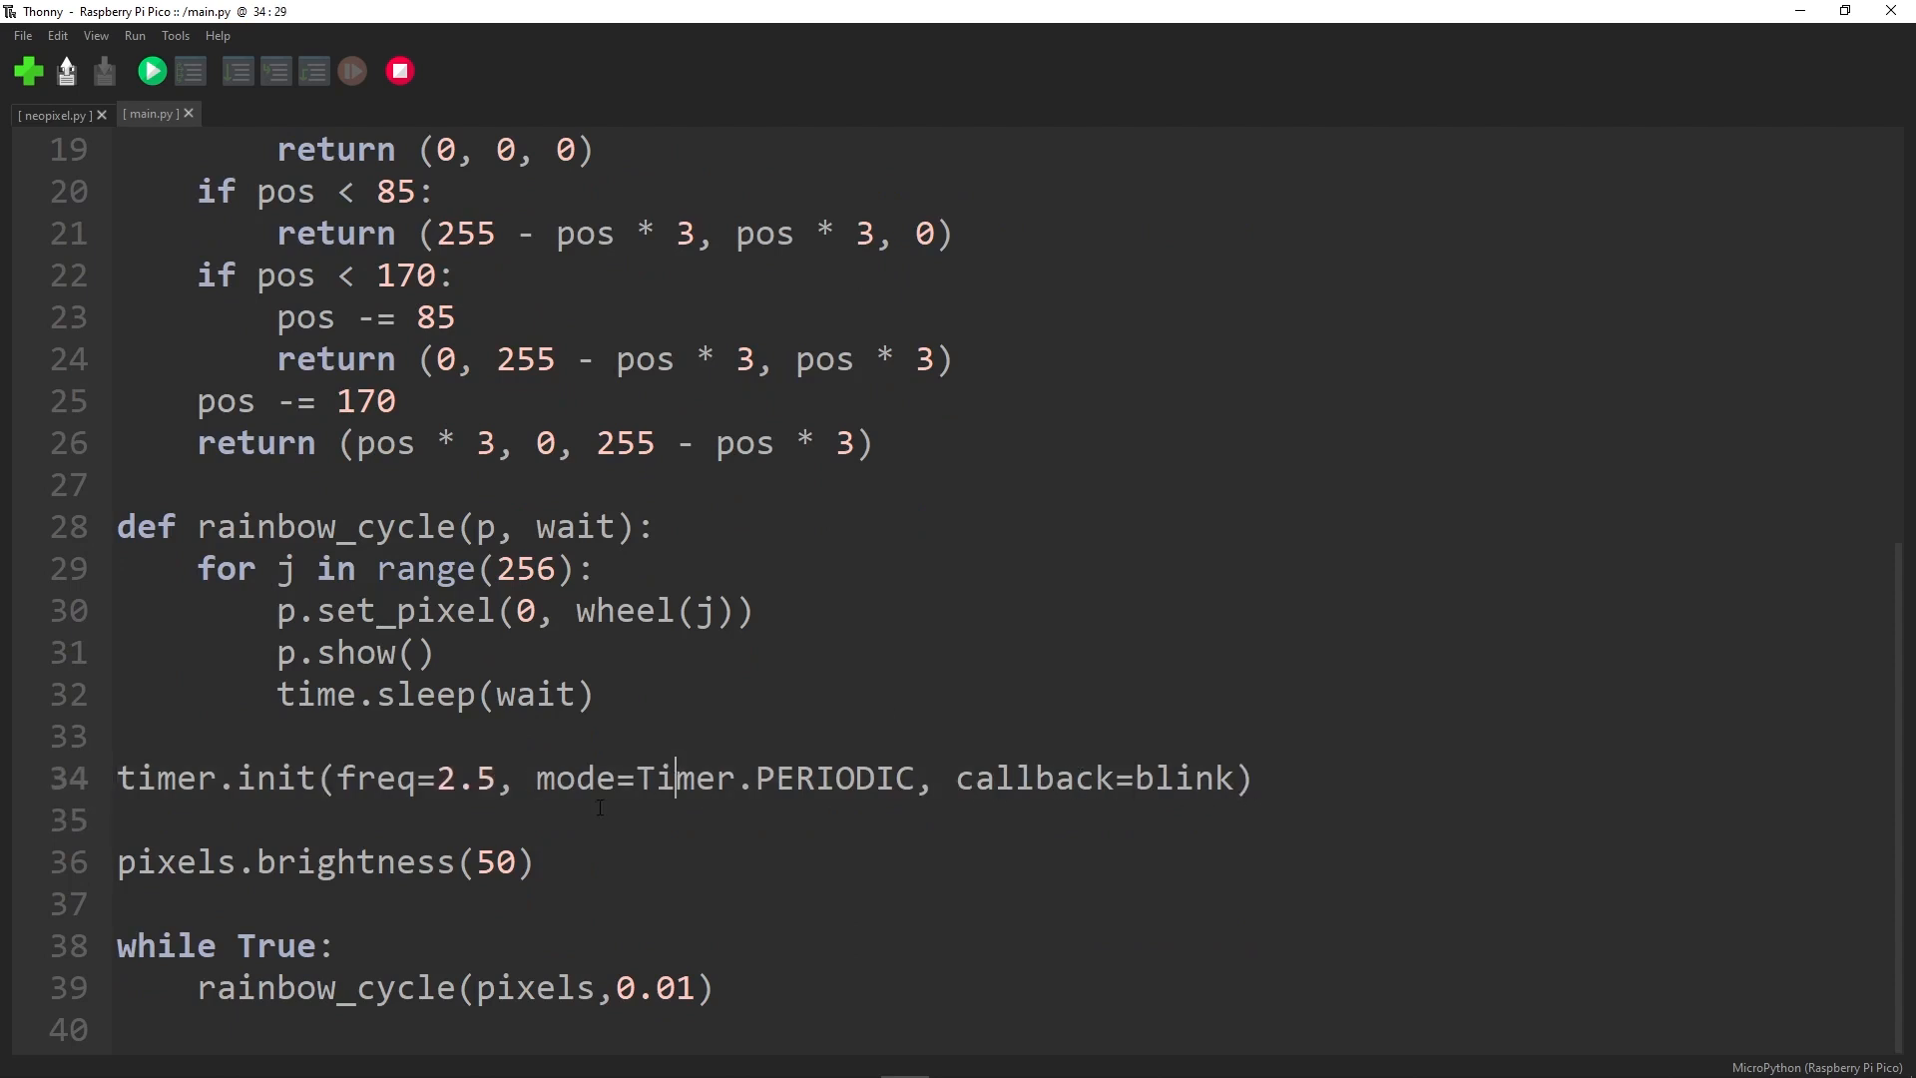
pyautogui.tripleClick(323, 862)
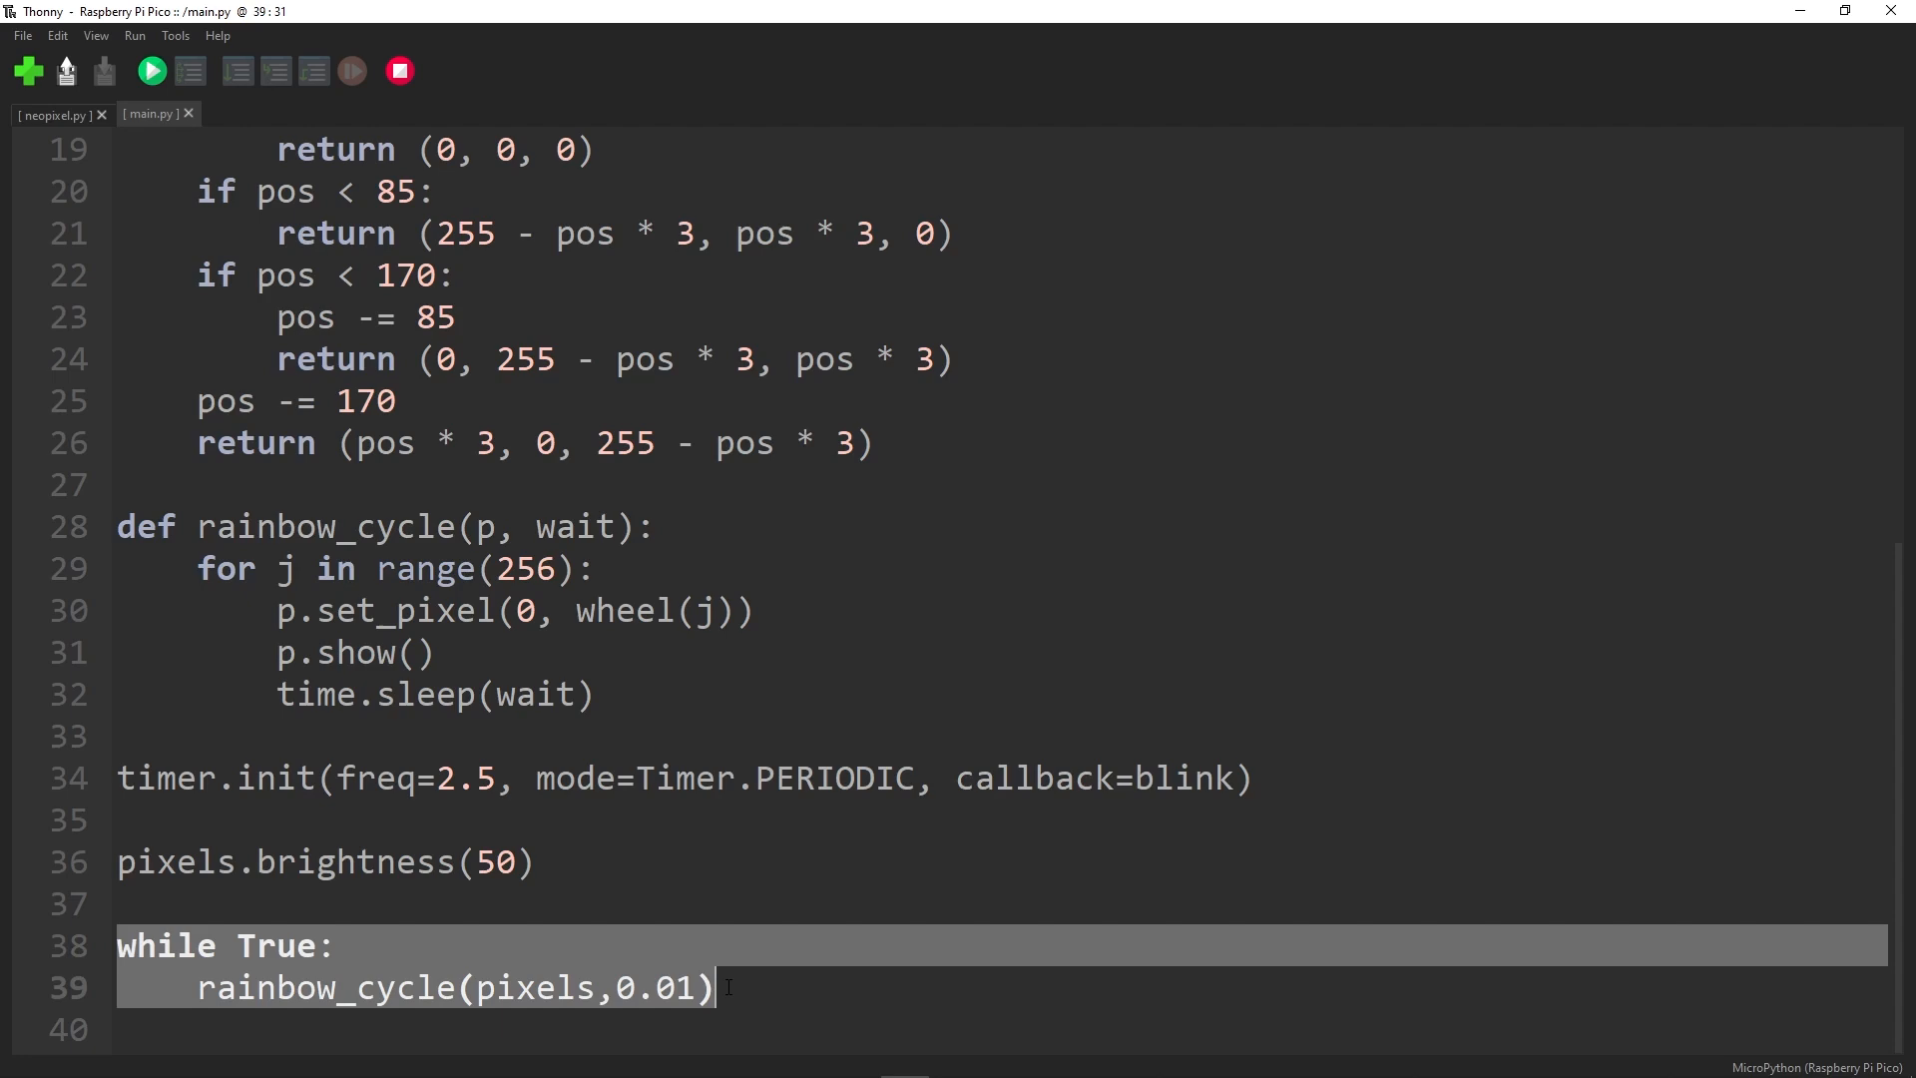
pyautogui.scroll(3)
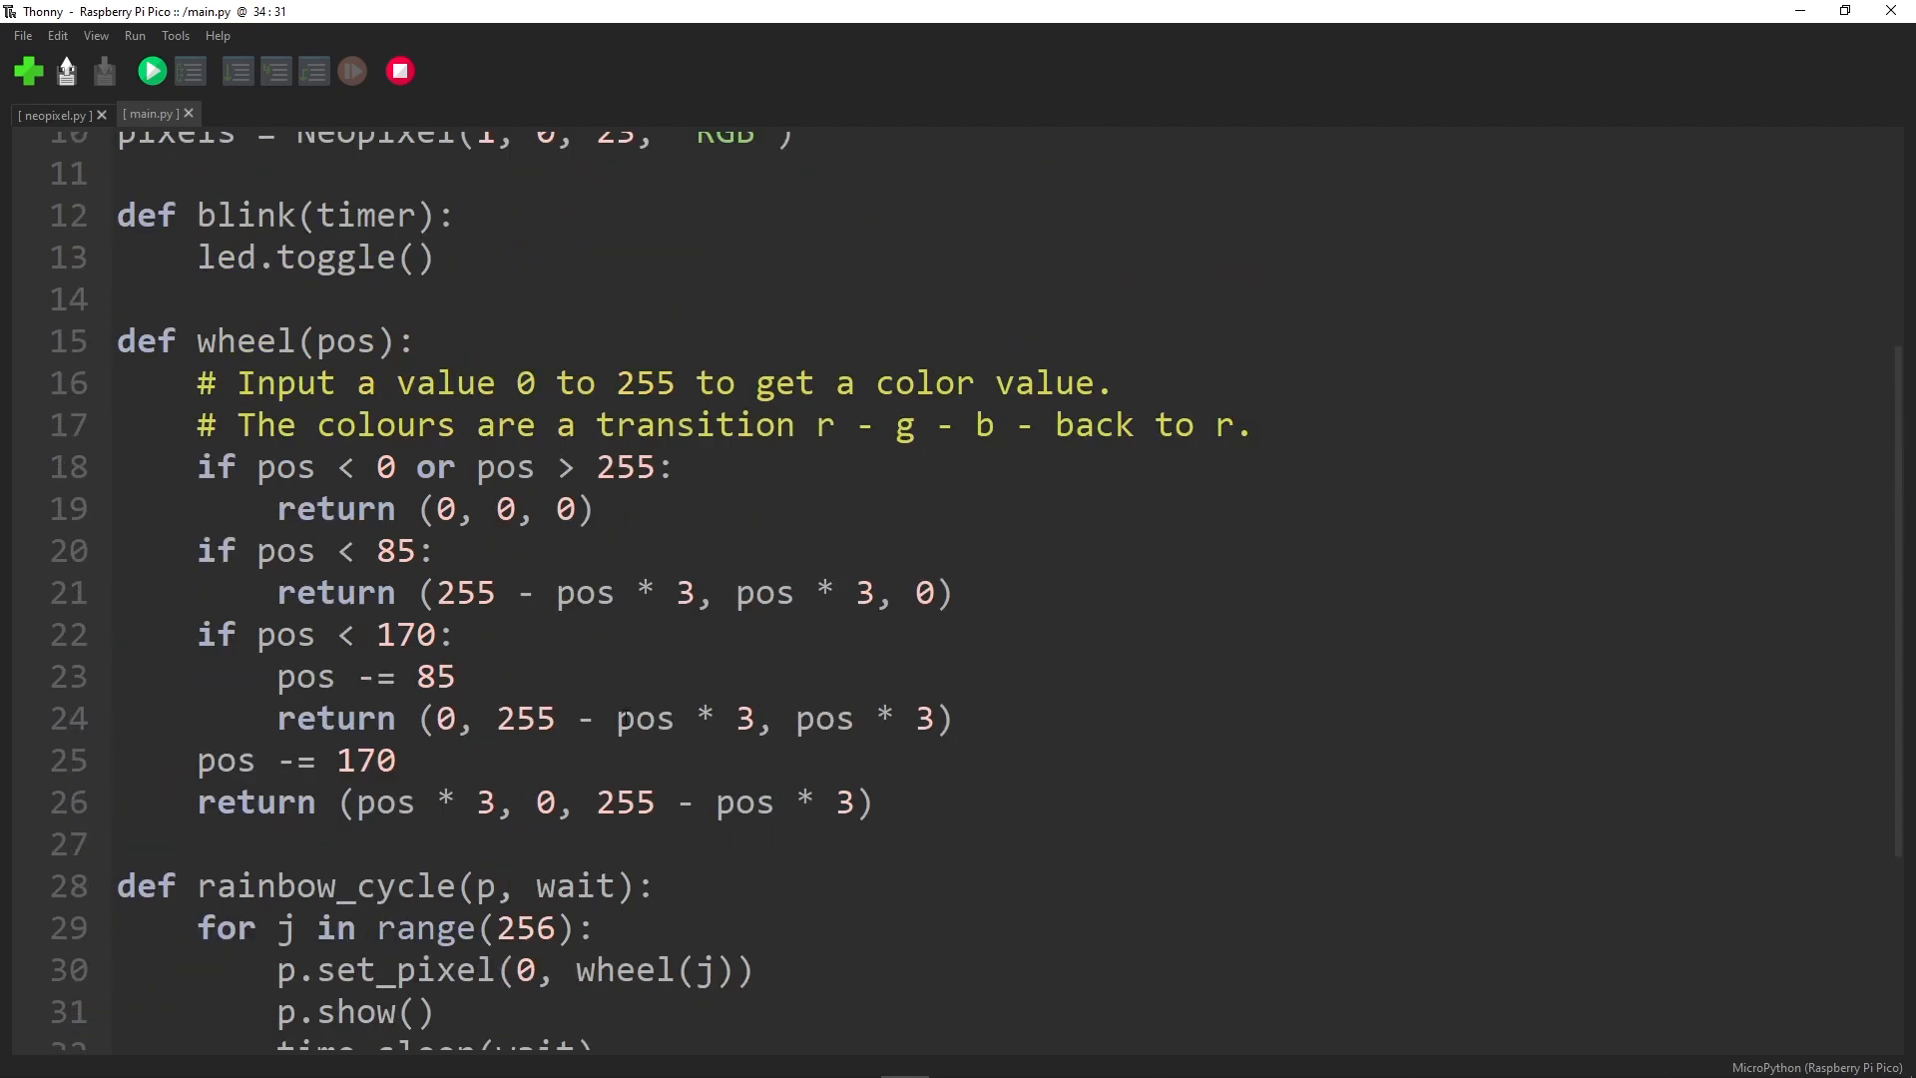
pyautogui.scroll(3)
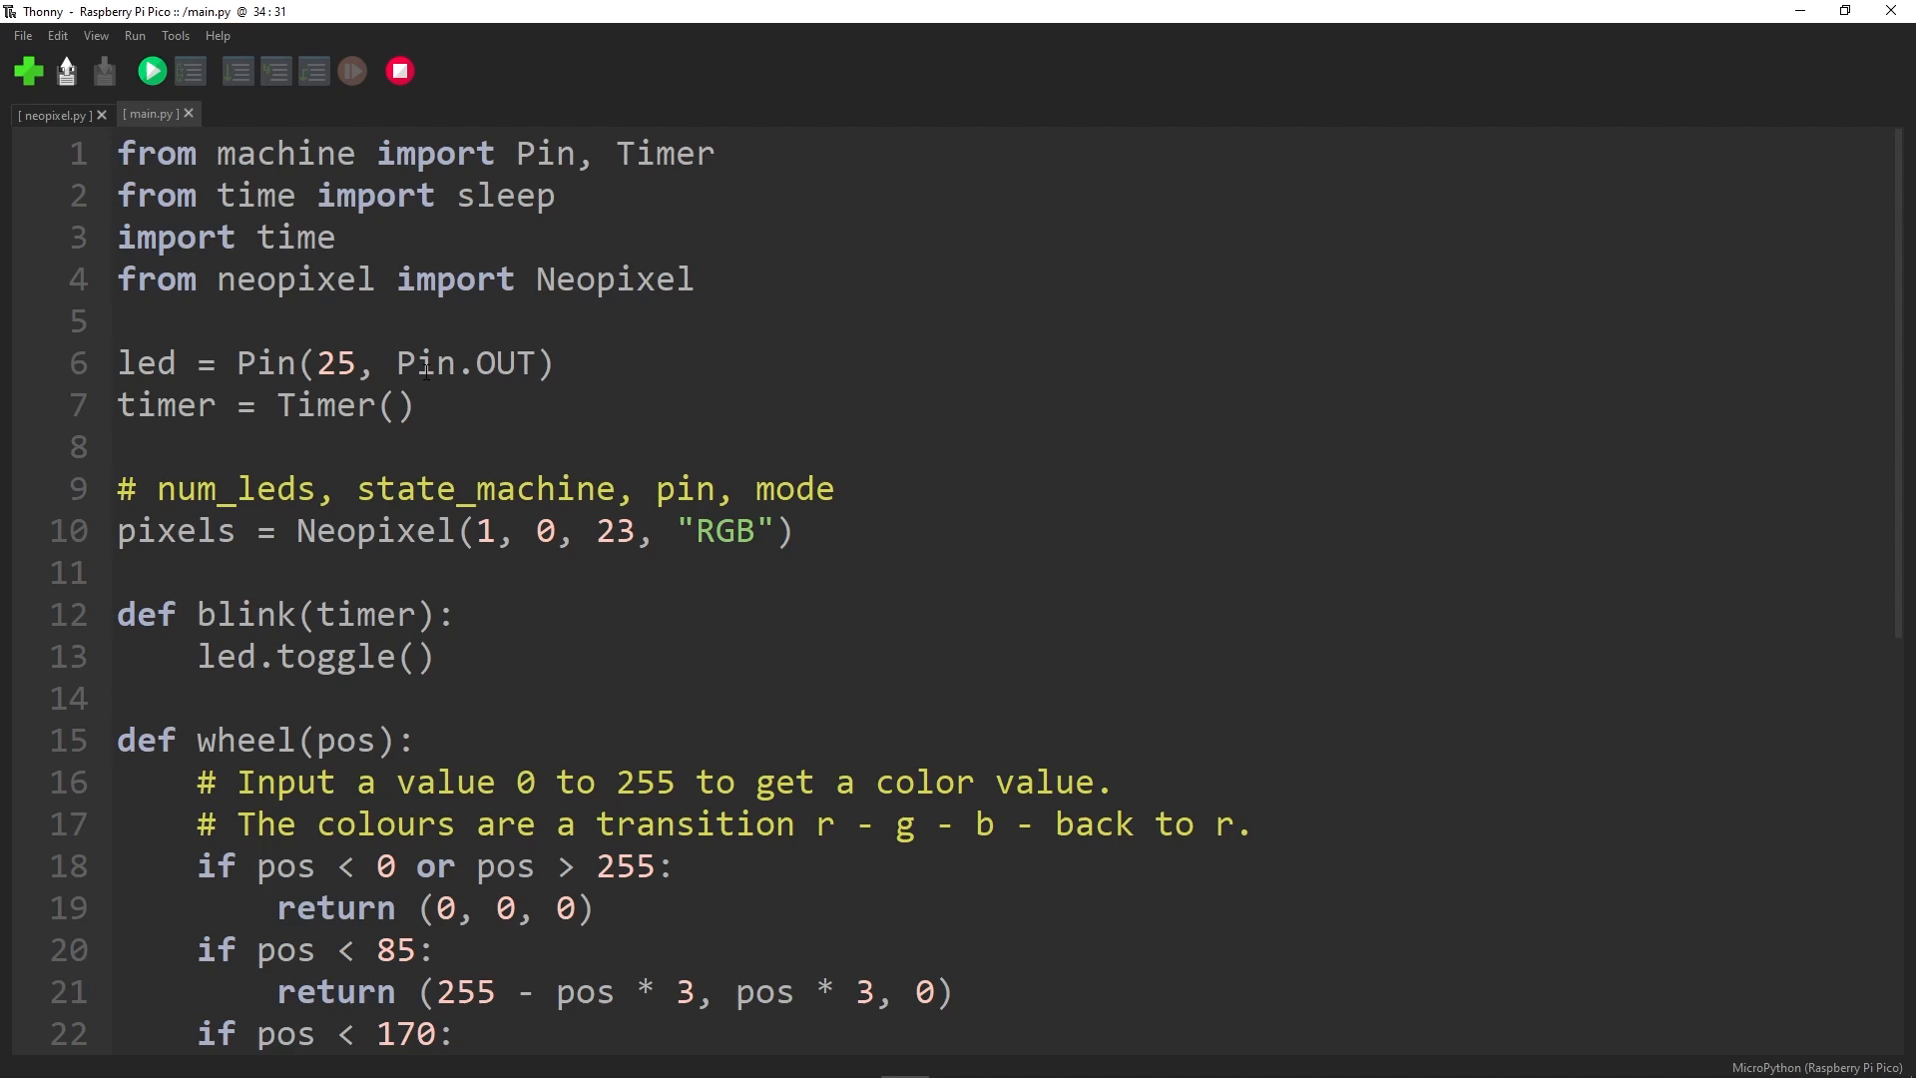
pyautogui.scroll(-3)
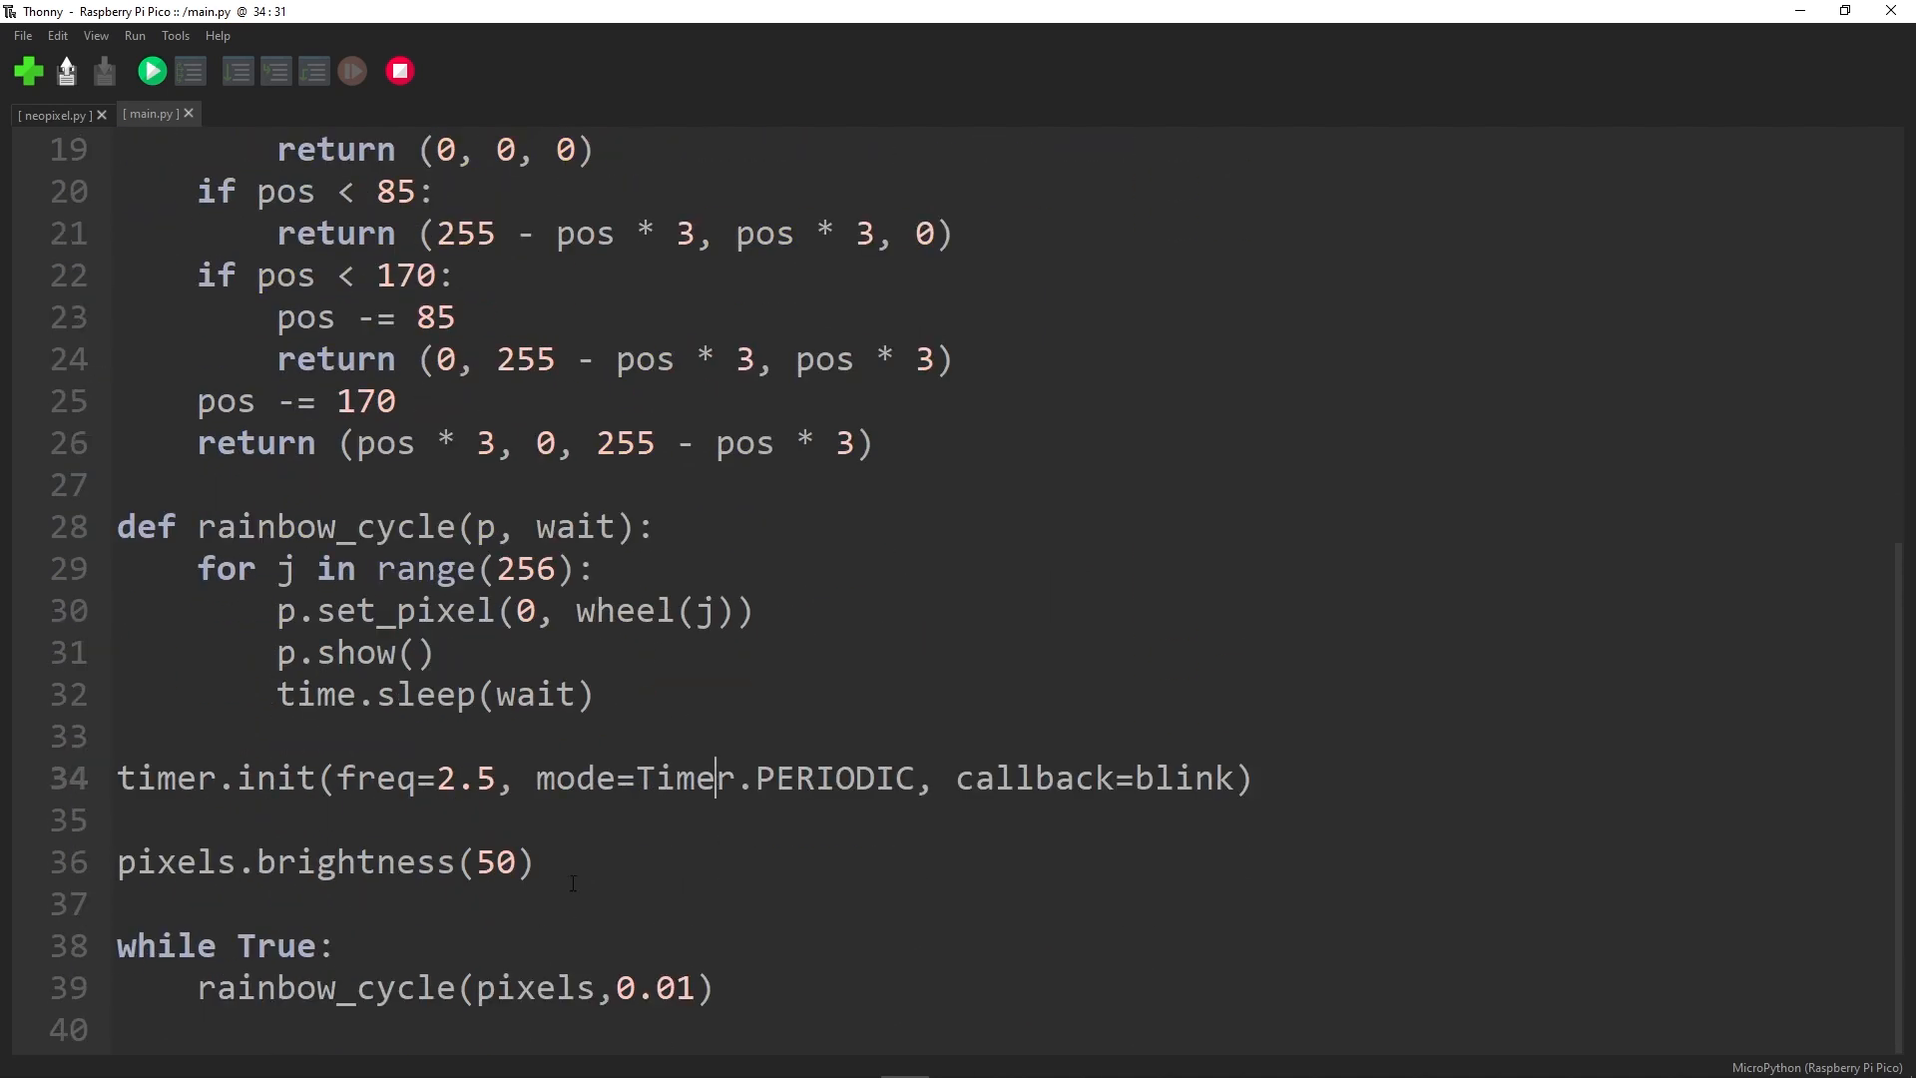